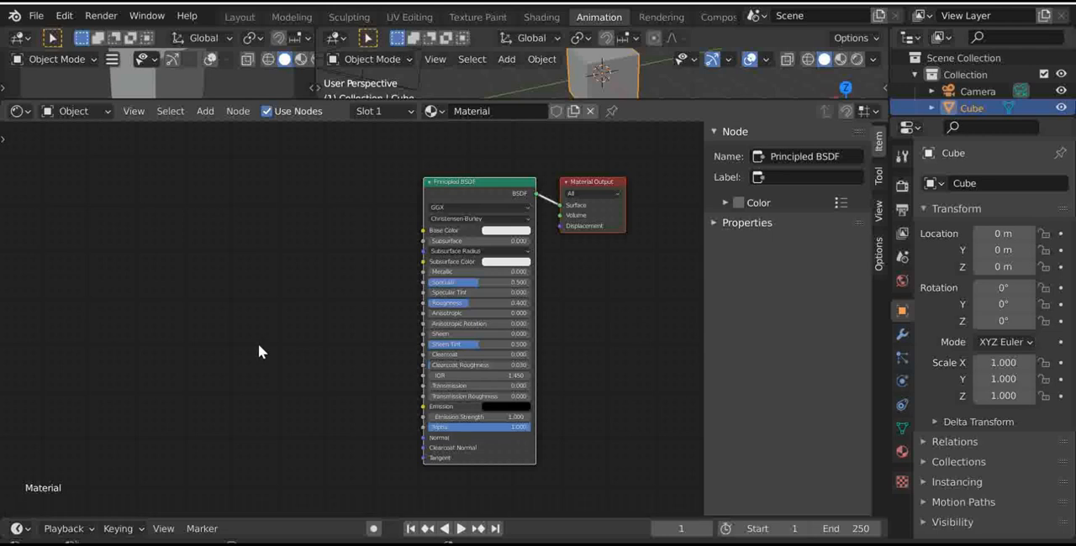
Switch the area to the Shader Editor and recentre the node view.
left_click(19, 110)
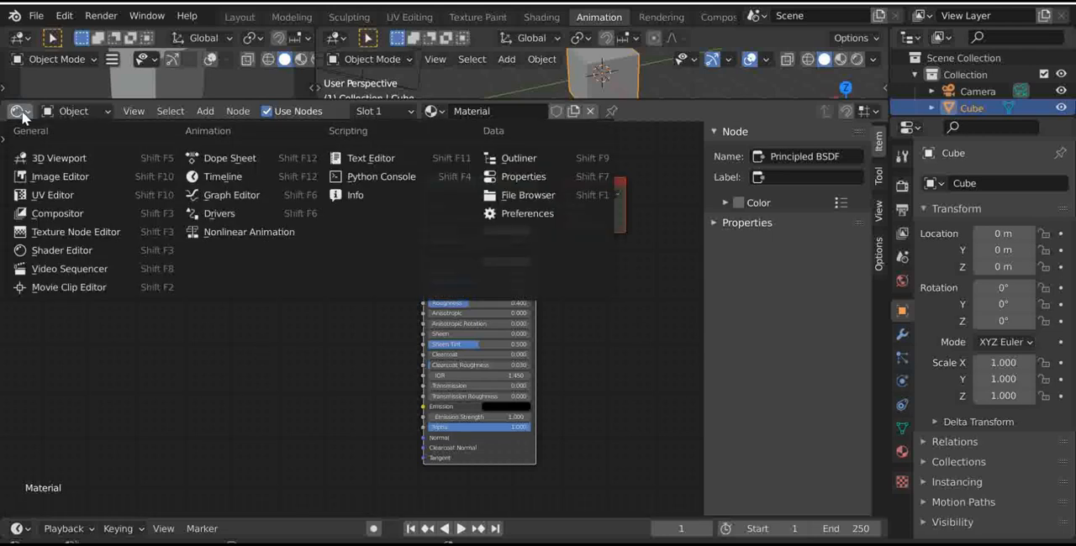
mouse_move(42, 126)
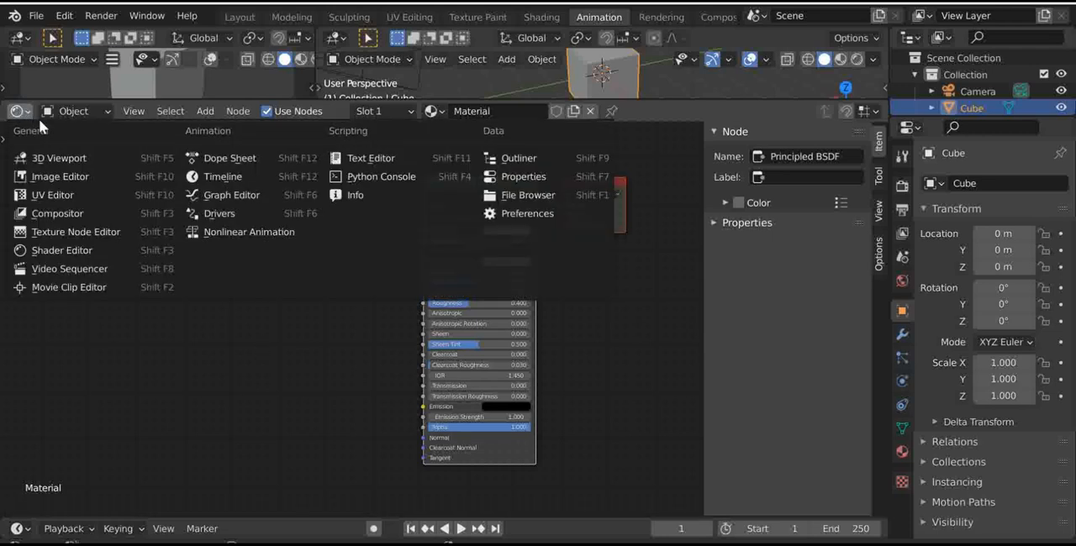
mouse_move(61, 249)
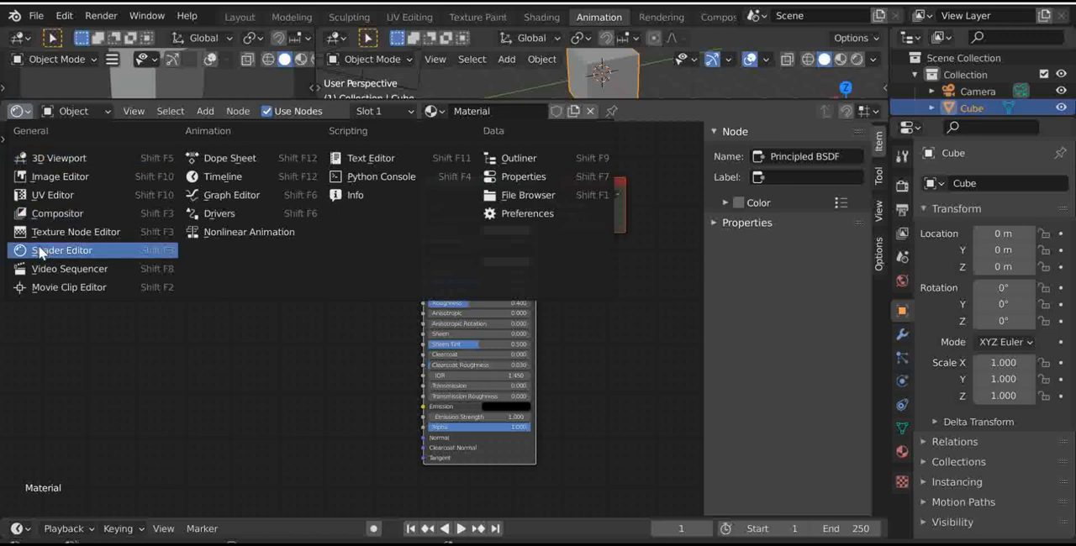
mouse_move(60, 250)
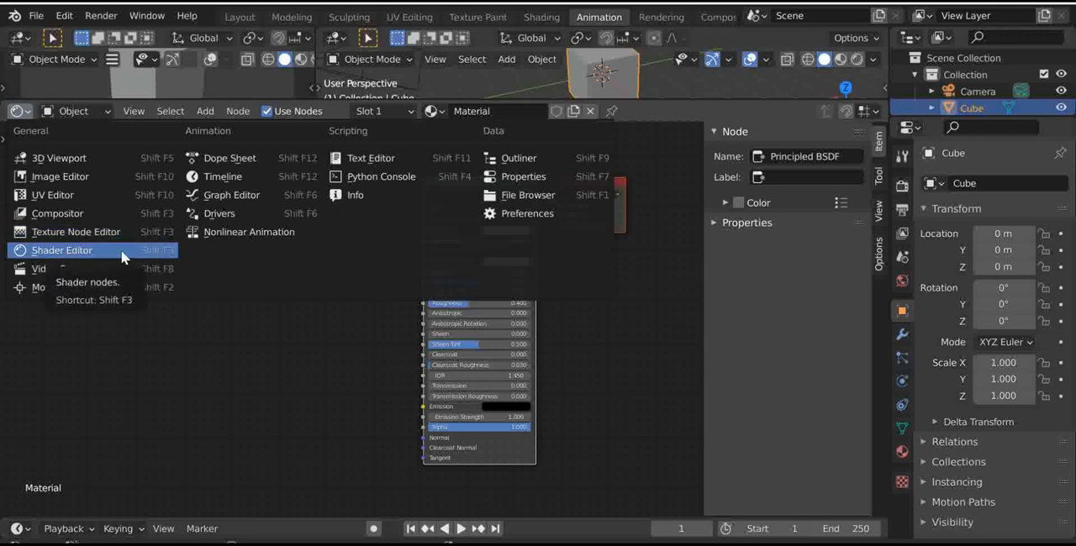
mouse_move(141, 252)
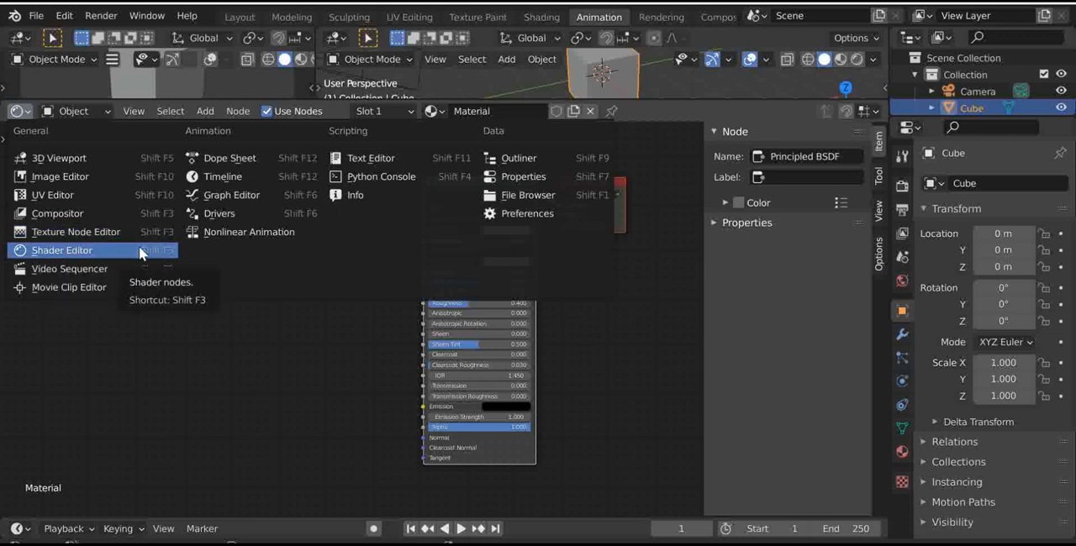
left_click(61, 249)
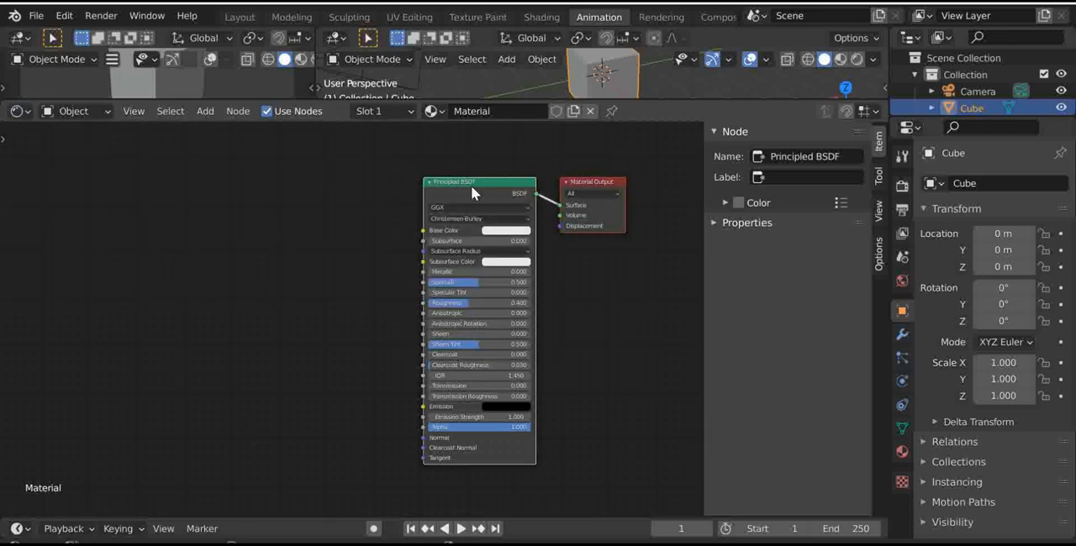
left_click_drag(479, 182, 521, 157)
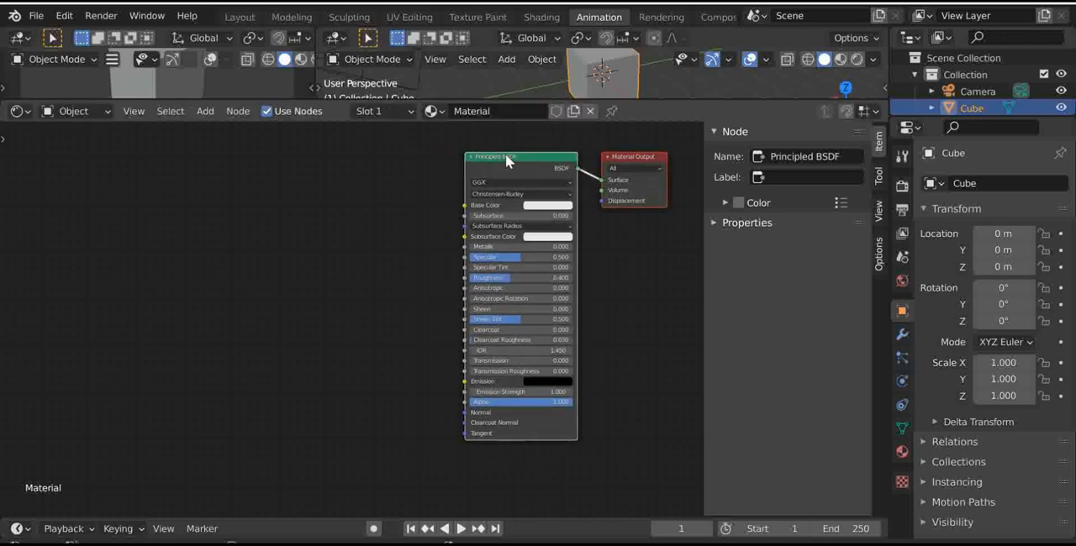
mouse_move(37, 326)
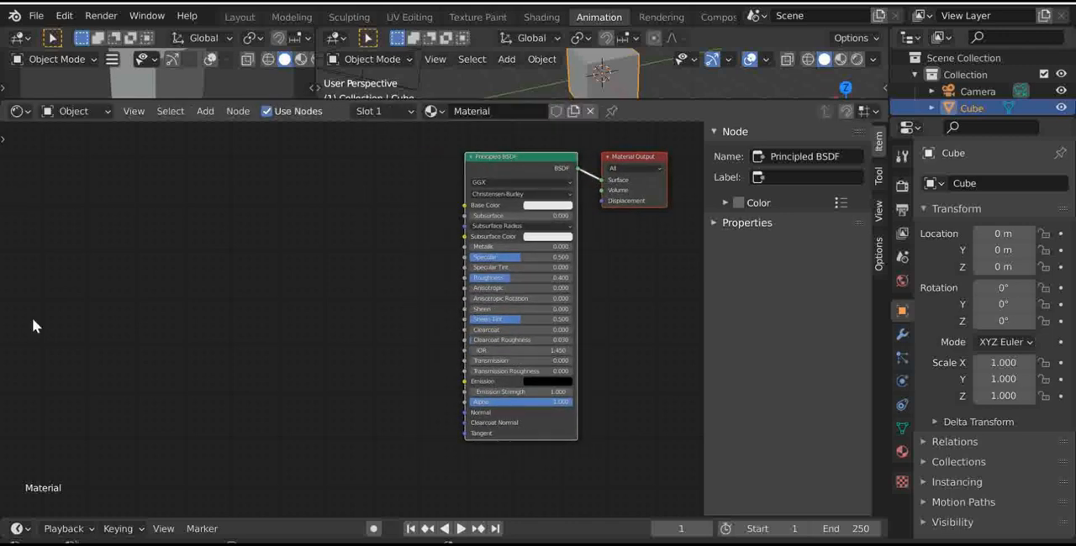
mouse_move(175, 420)
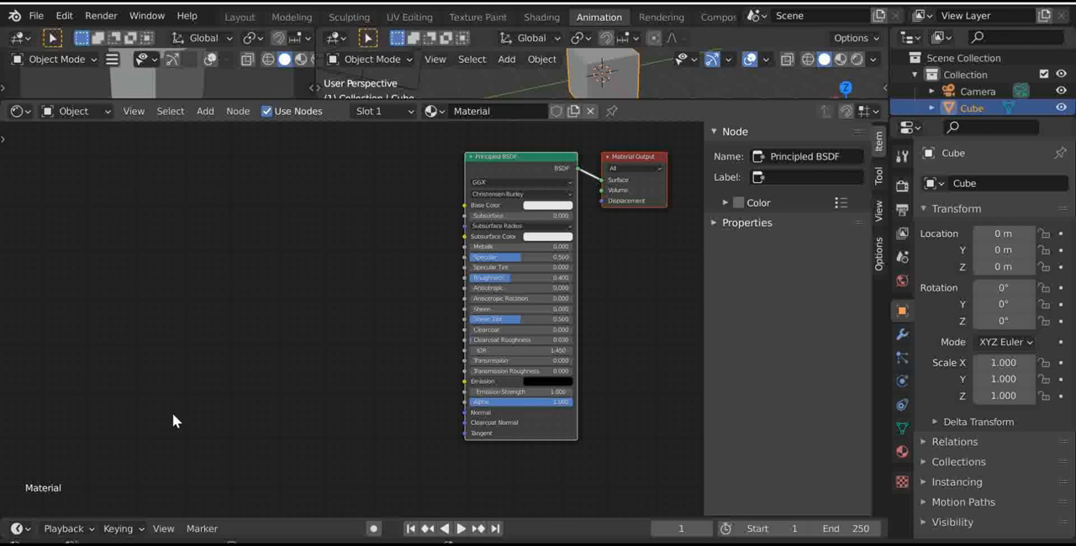
mouse_move(194, 410)
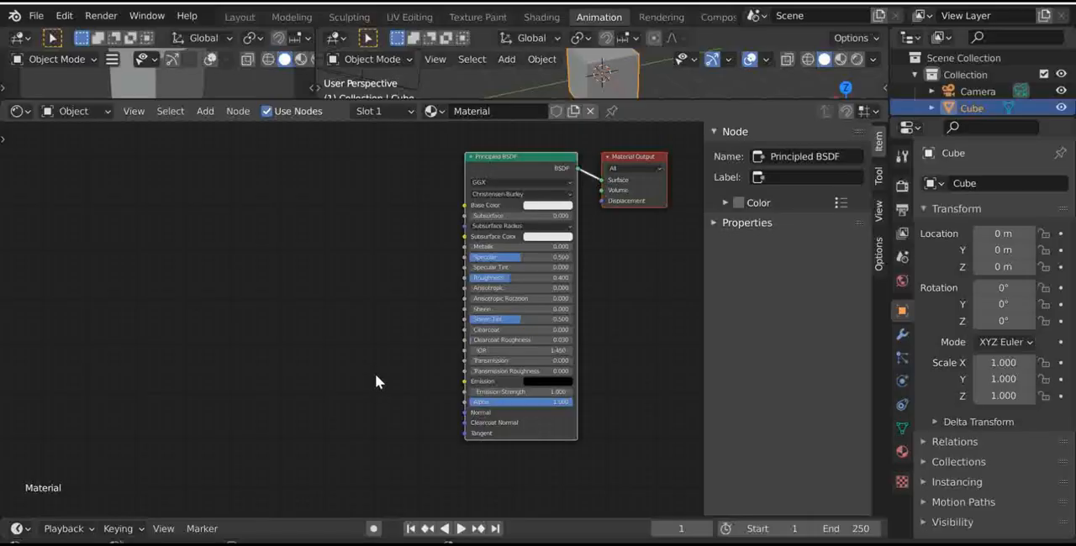
mouse_move(342, 289)
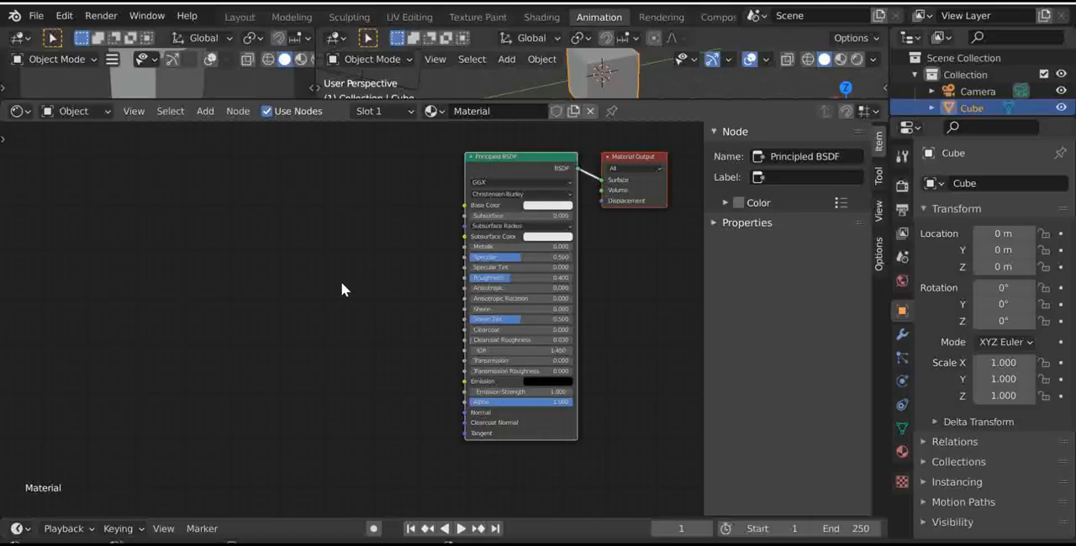
mouse_move(343, 296)
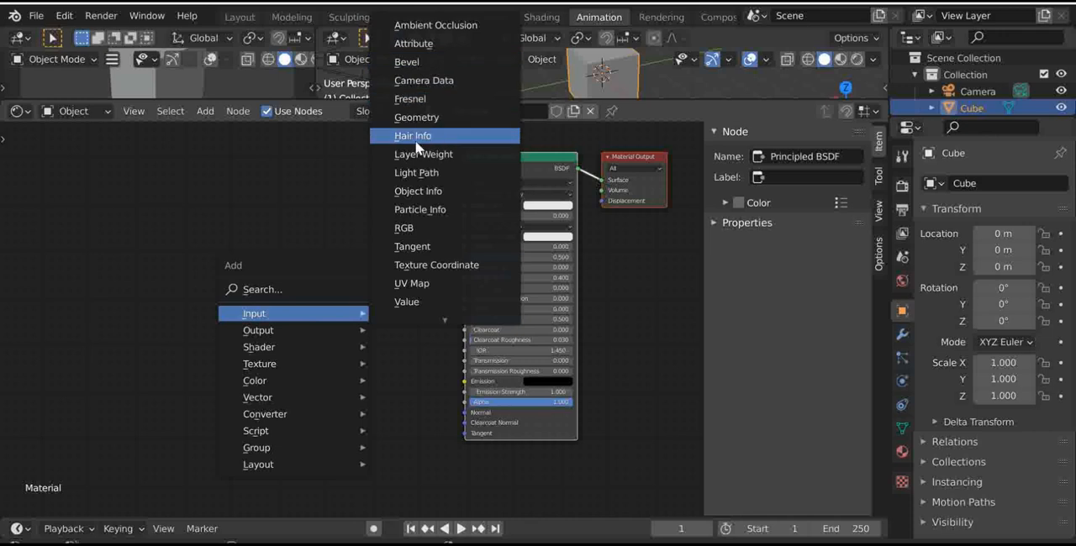
mouse_move(420, 209)
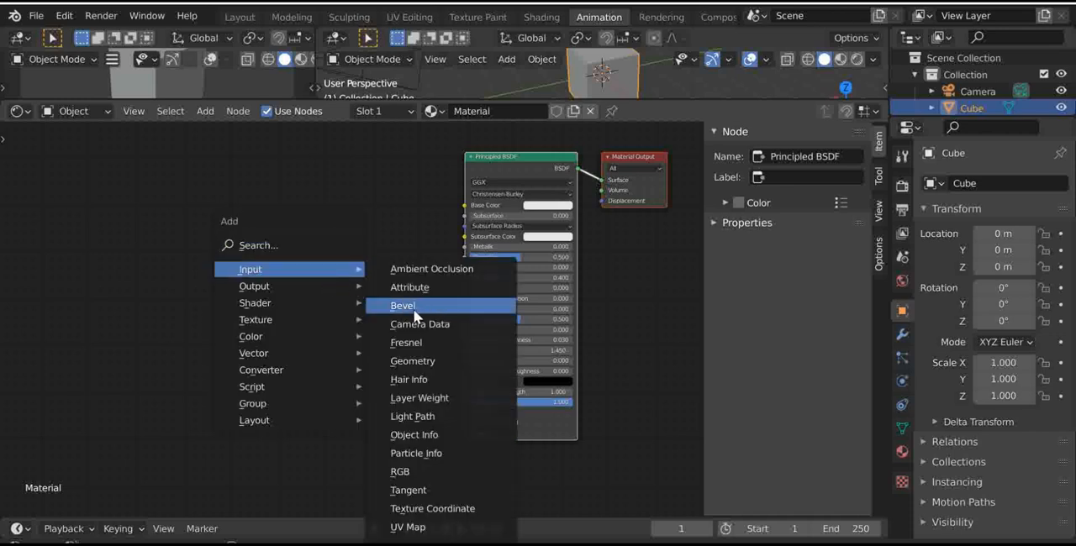
Add a Bevel input node and place it below the Principled BSDF.
left_click(404, 306)
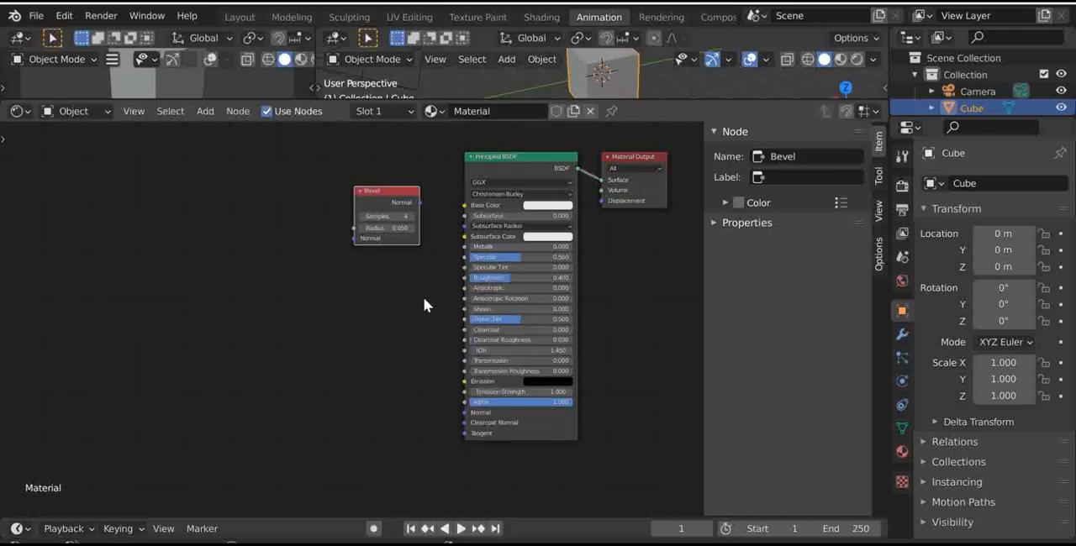
left_click_drag(387, 192, 403, 405)
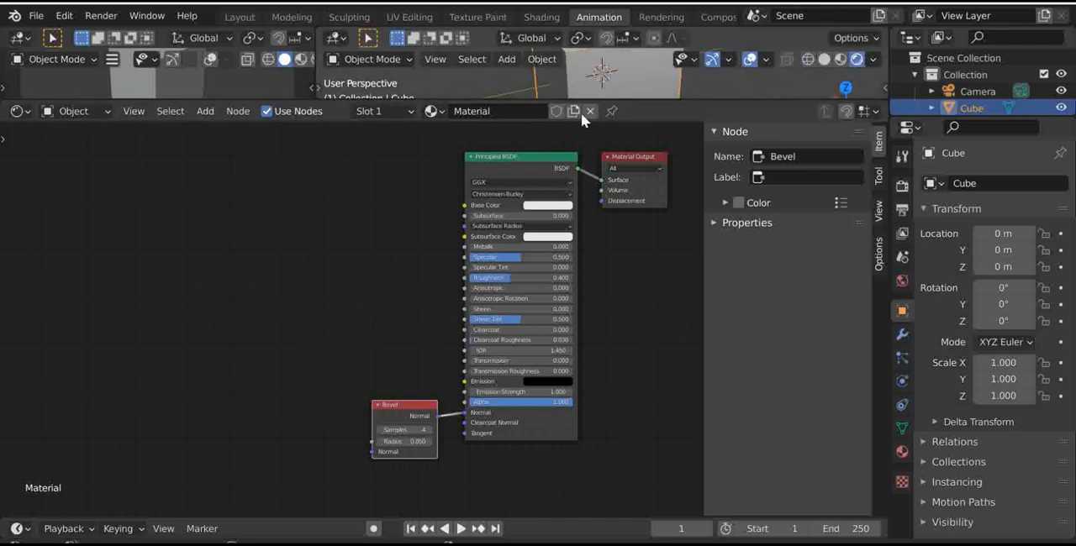
left_click(205, 111)
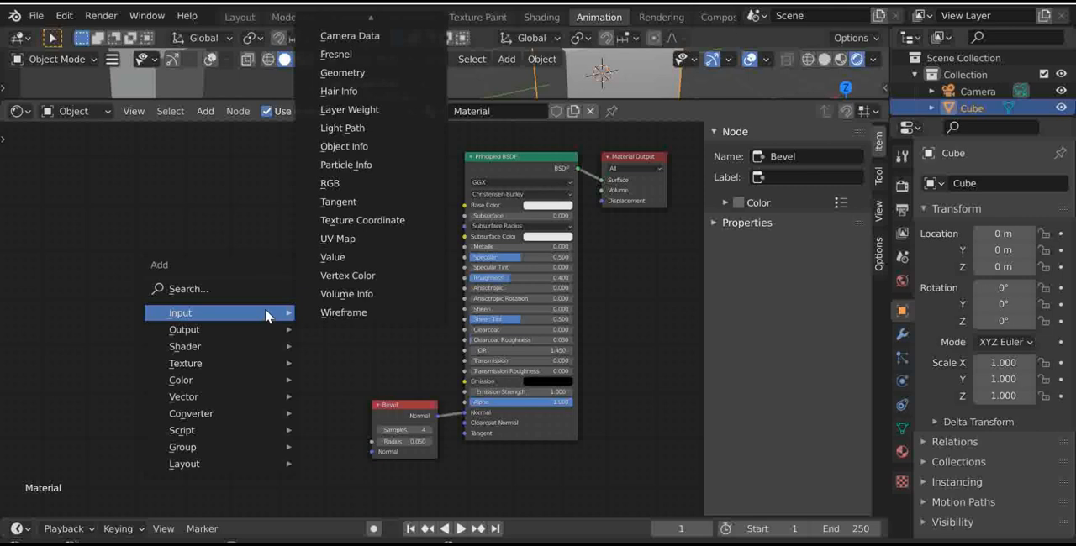
mouse_move(185, 329)
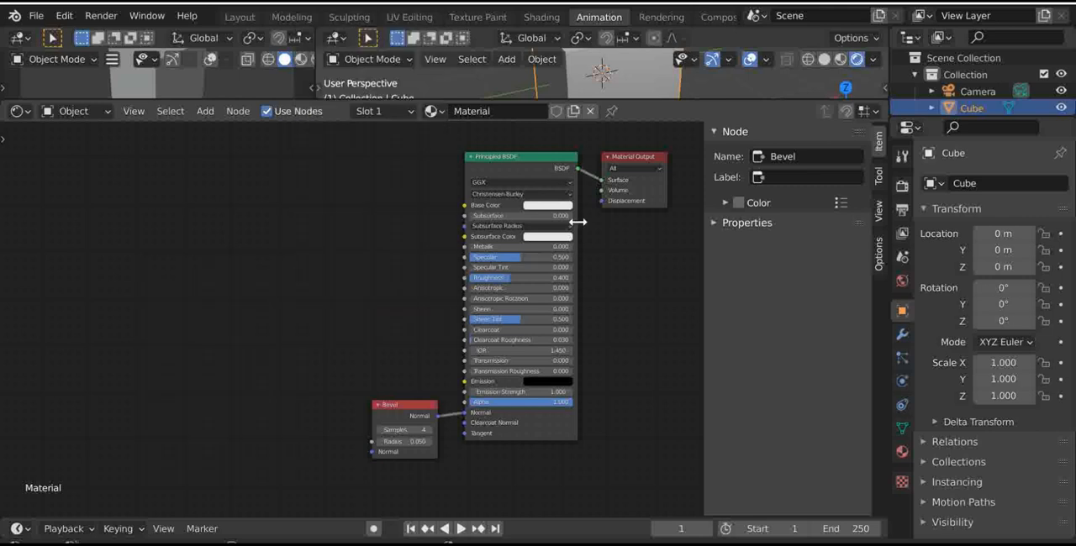
left_click(205, 110)
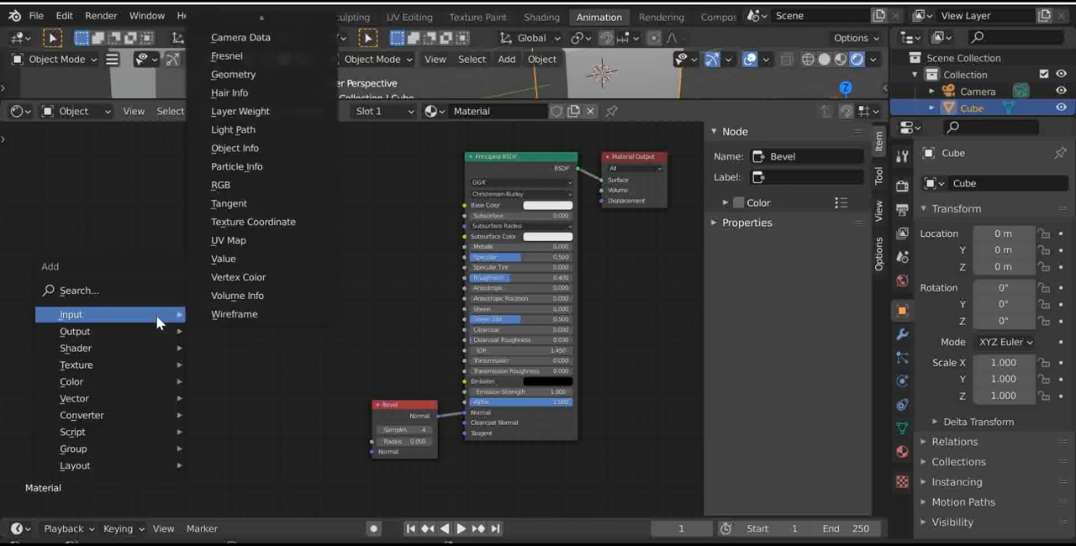
mouse_move(76, 348)
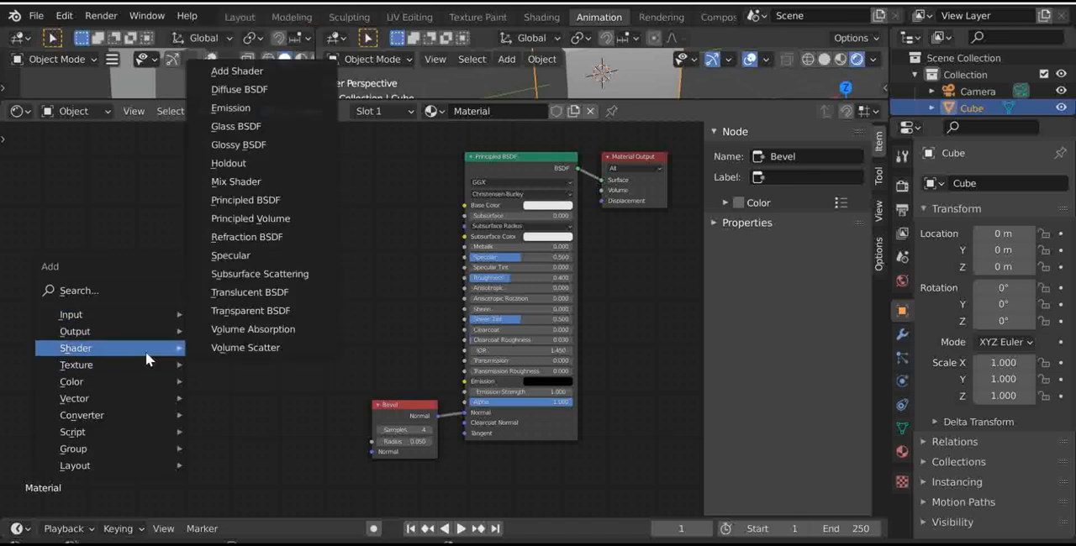
mouse_move(256, 200)
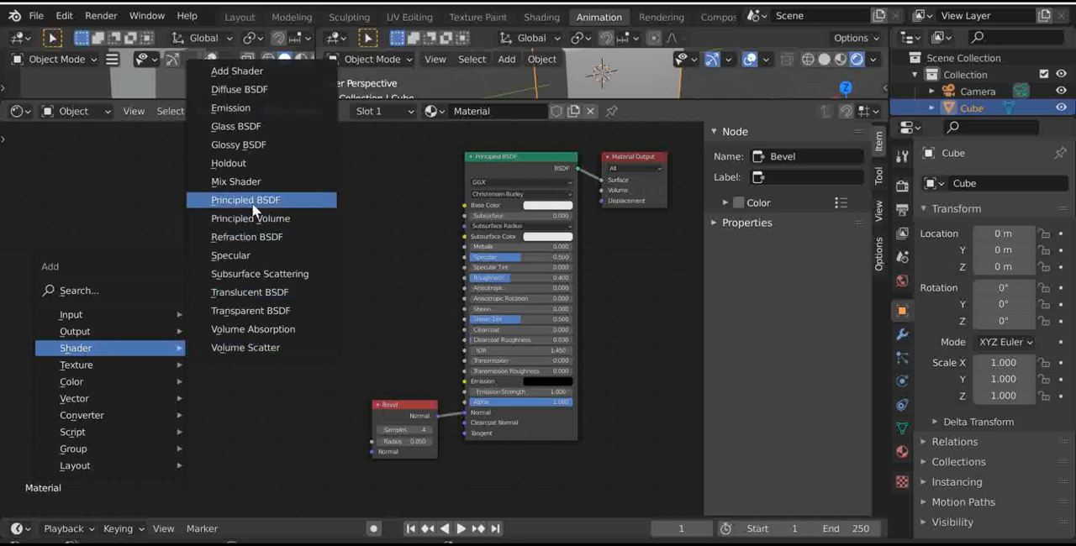
mouse_move(251, 219)
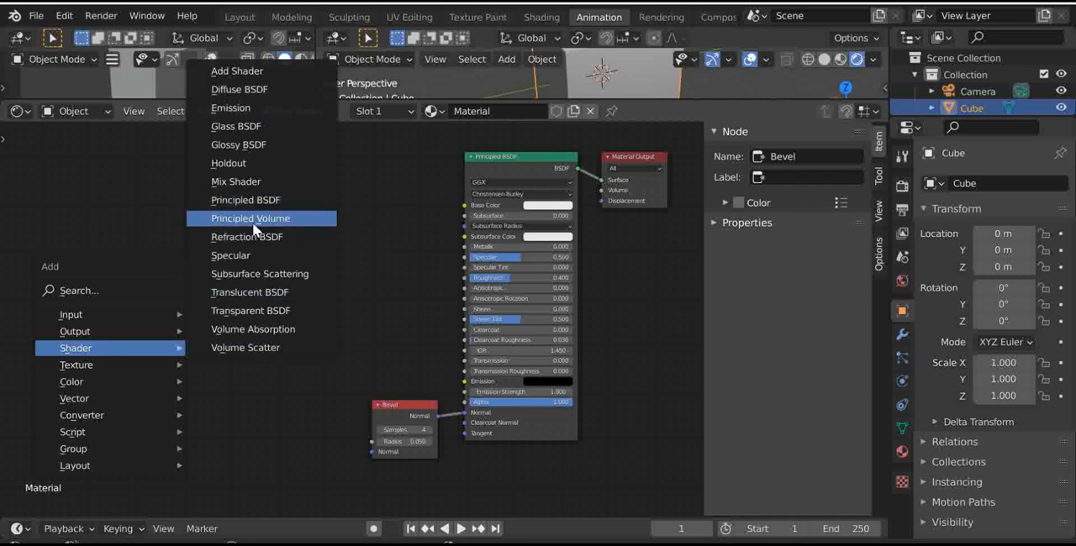
left_click(247, 235)
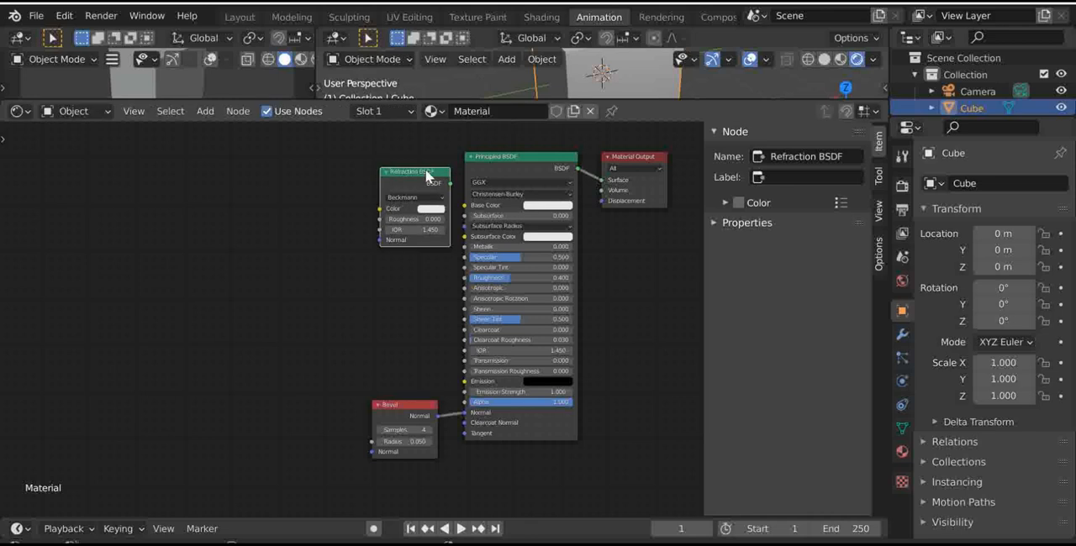
left_click_drag(412, 171, 585, 155)
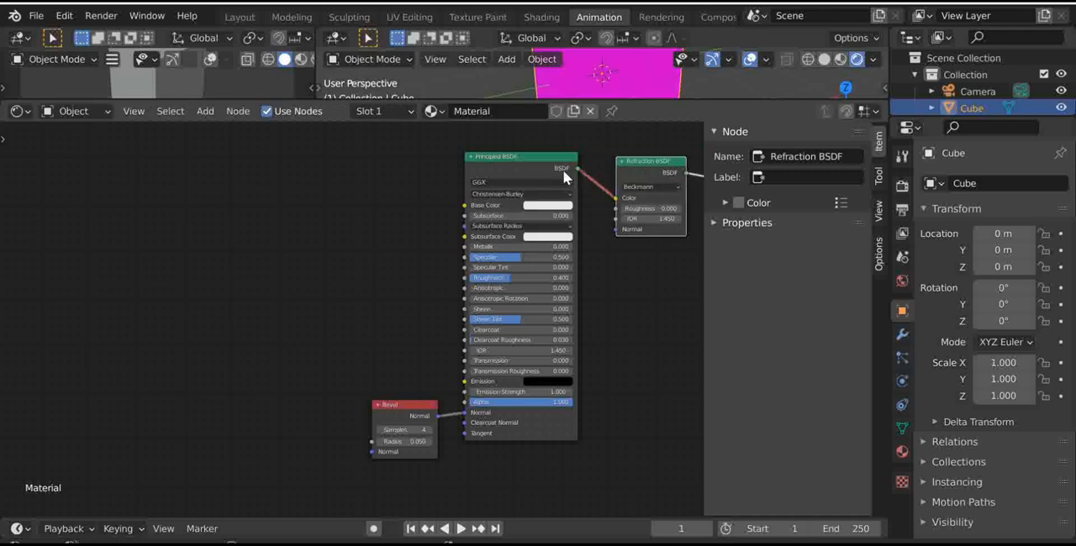
mouse_move(625, 199)
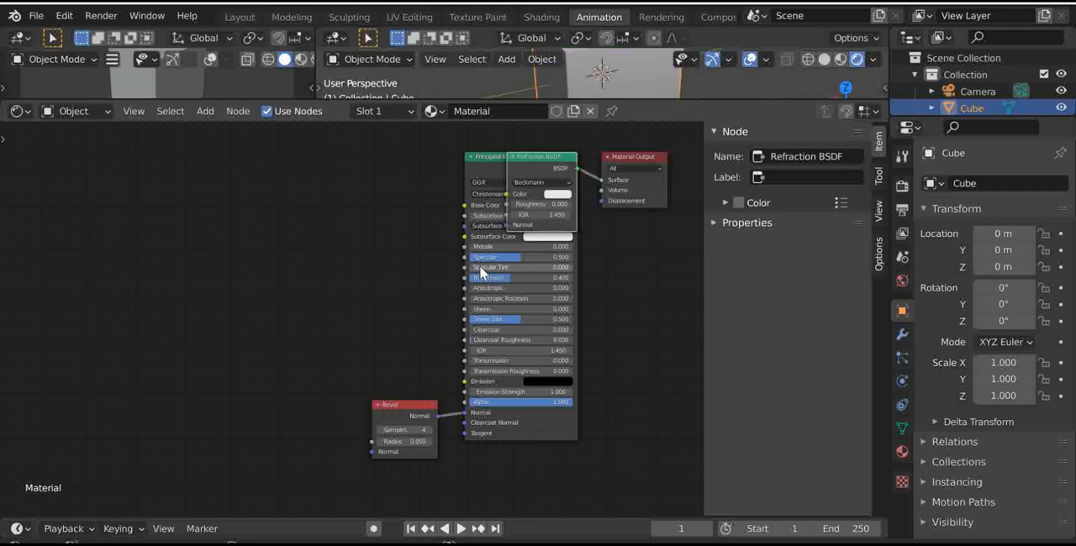
mouse_move(481, 276)
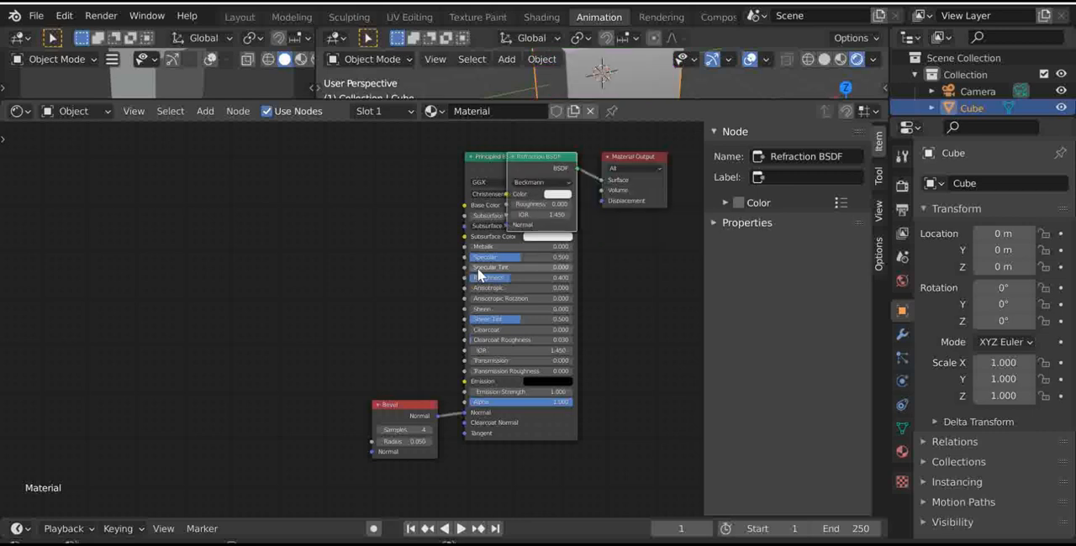
left_click_drag(541, 157, 407, 195)
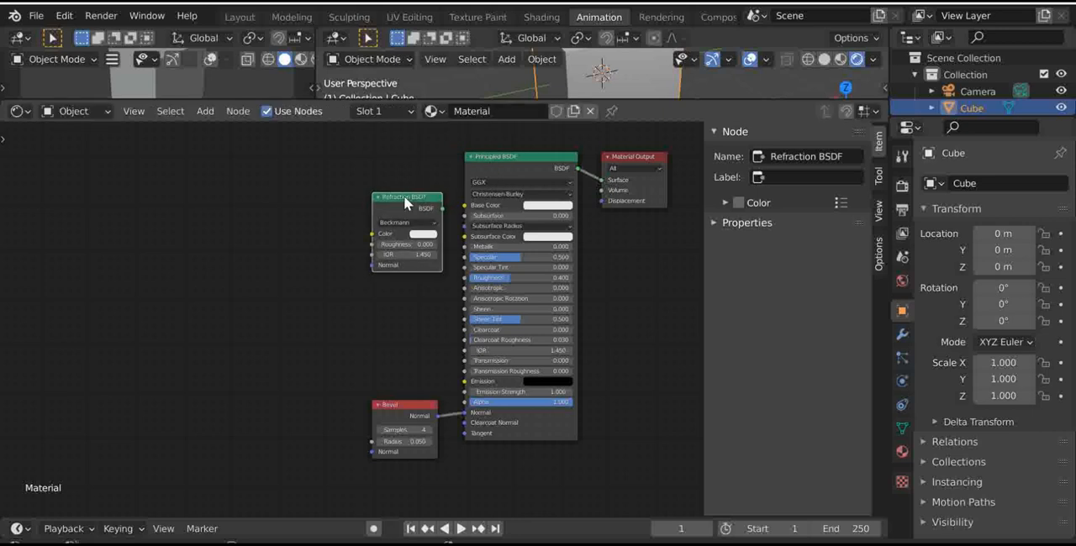
right_click(407, 201)
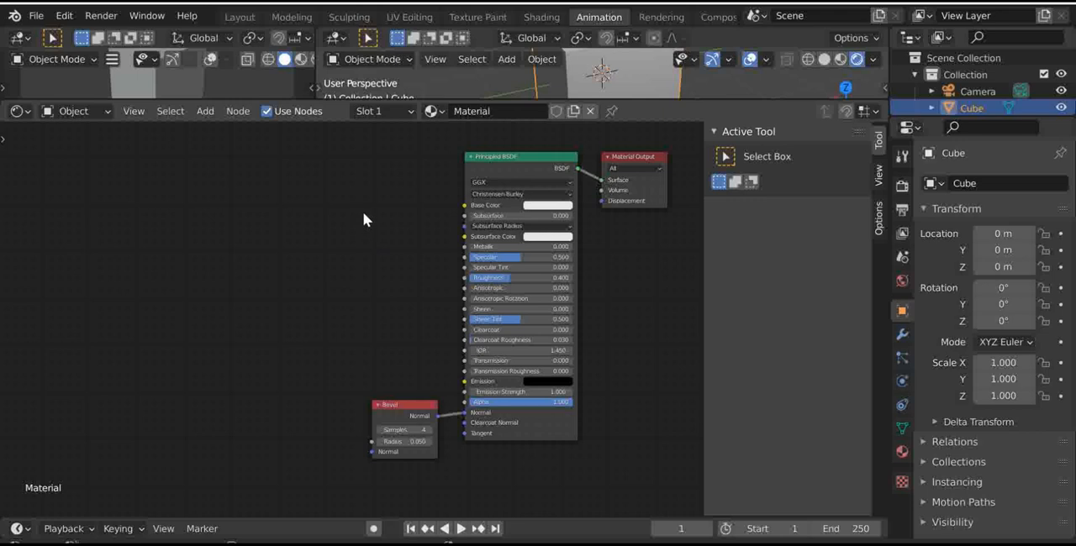
mouse_move(642, 184)
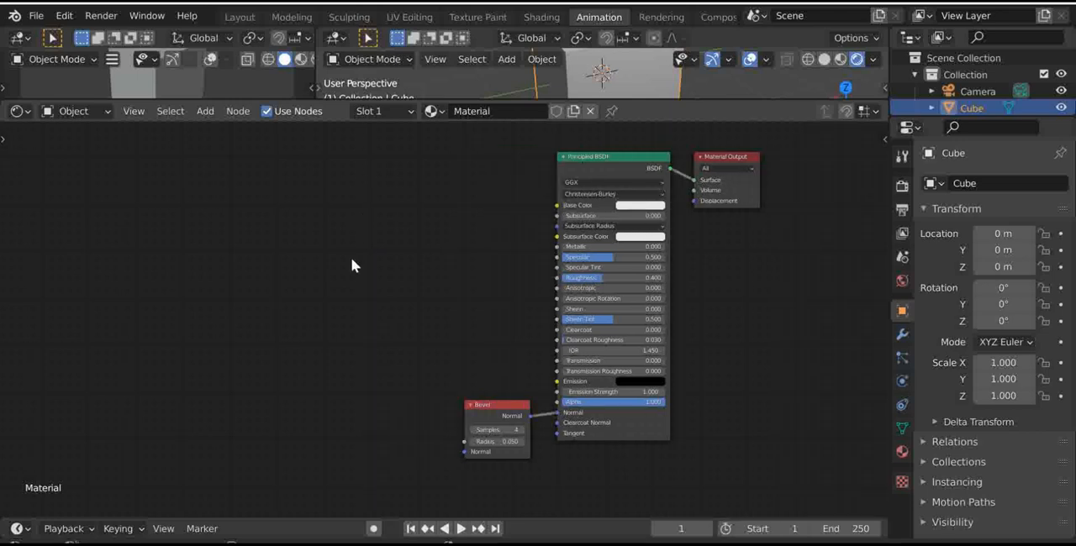
mouse_move(286, 275)
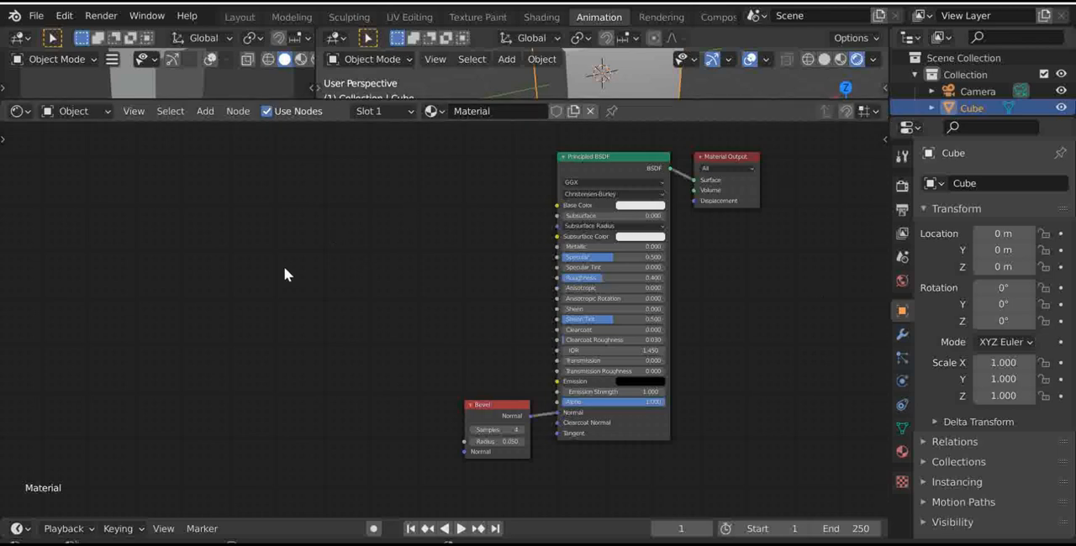
Add an Environment Texture node and link its Color to the BSDF Base Color.
left_click(205, 111)
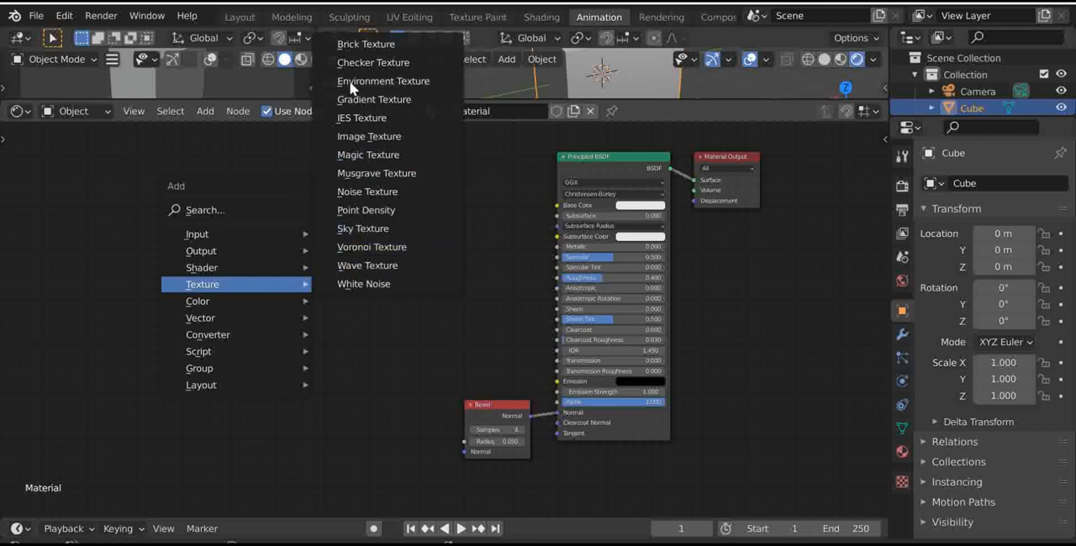
mouse_move(366, 192)
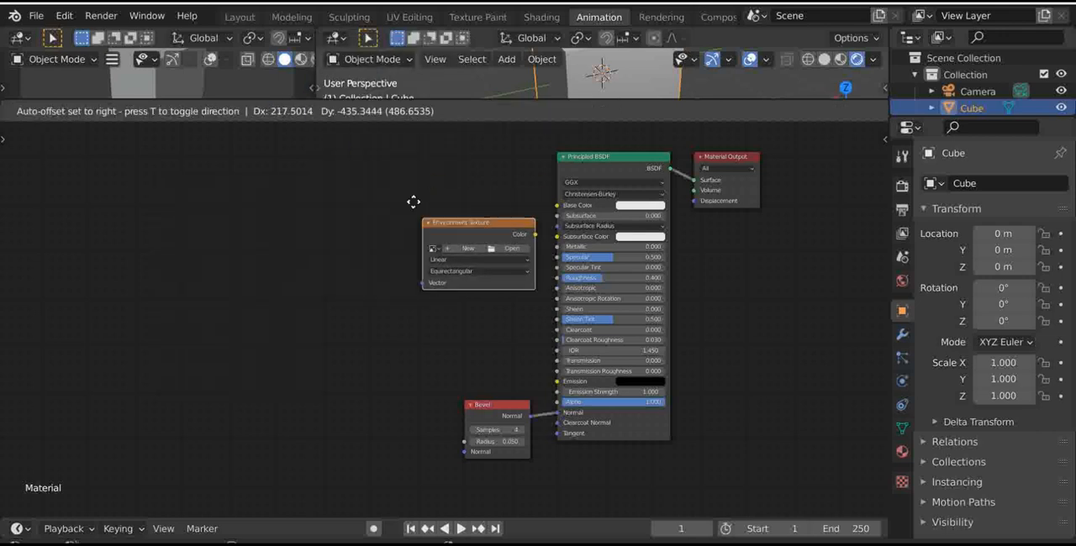
left_click_drag(479, 222, 457, 178)
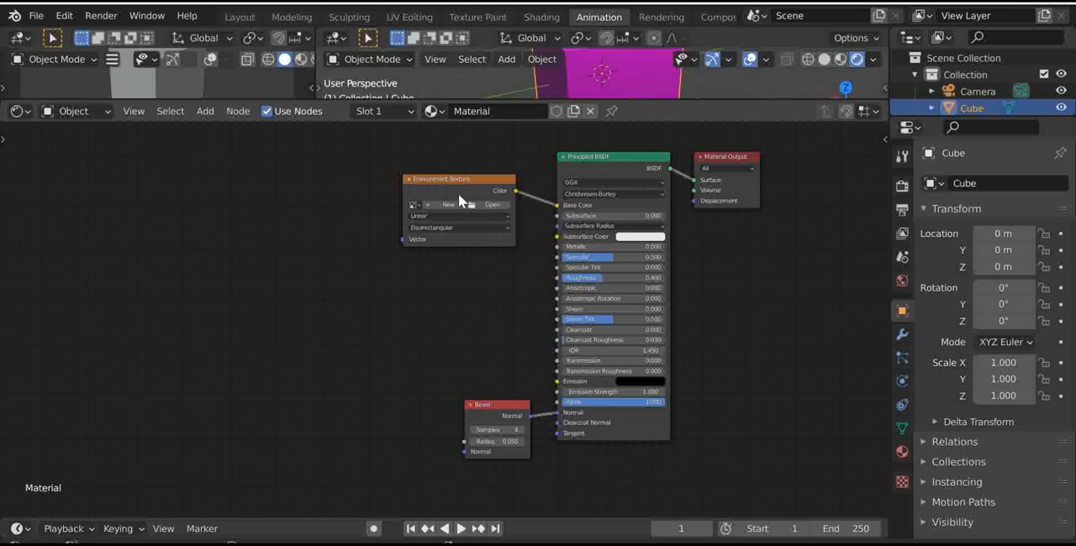
mouse_move(427, 233)
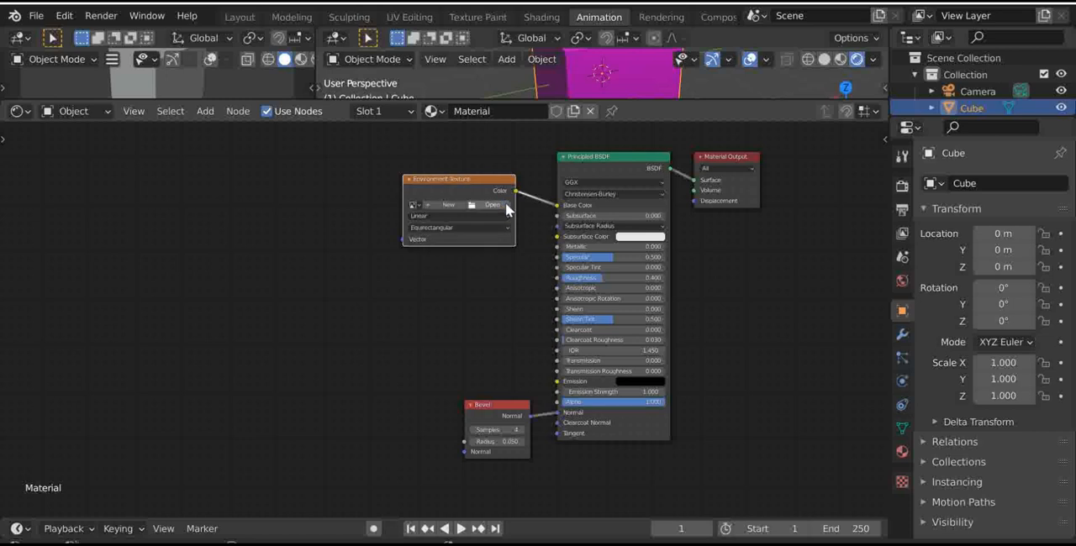
mouse_move(491, 205)
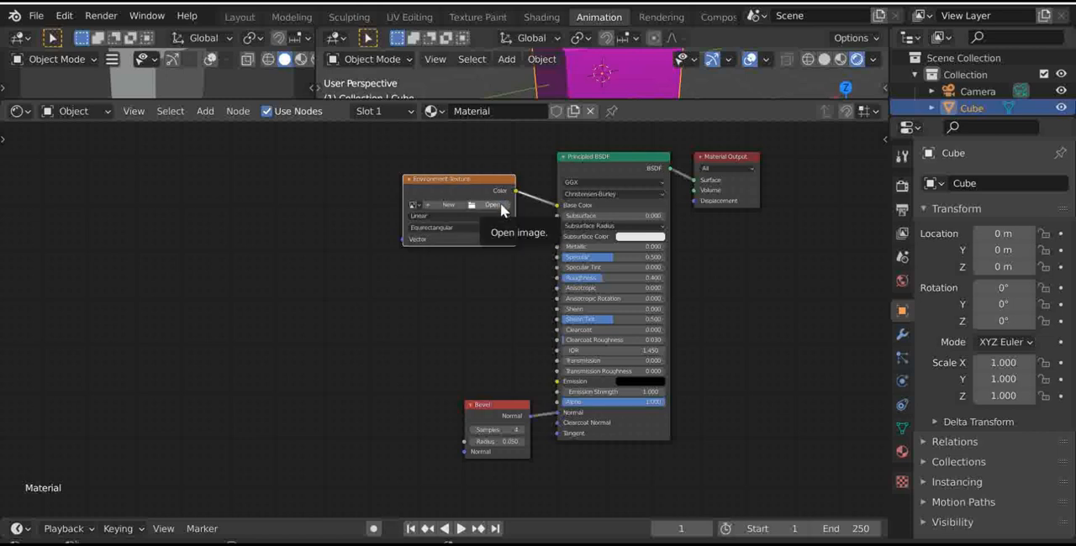
mouse_move(491, 227)
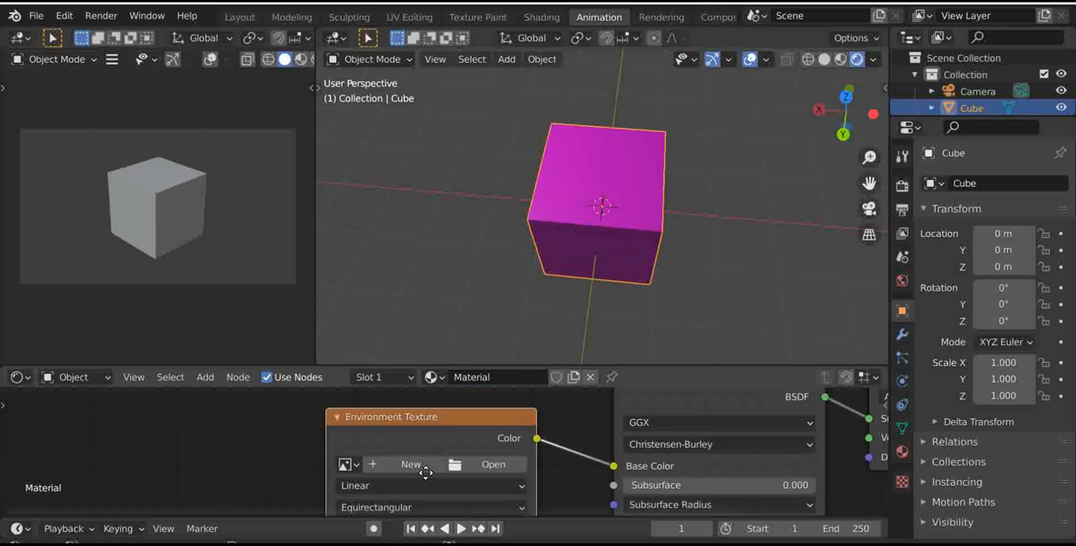
Browse for an environment image, close the File View, then delete the cube.
left_click(494, 464)
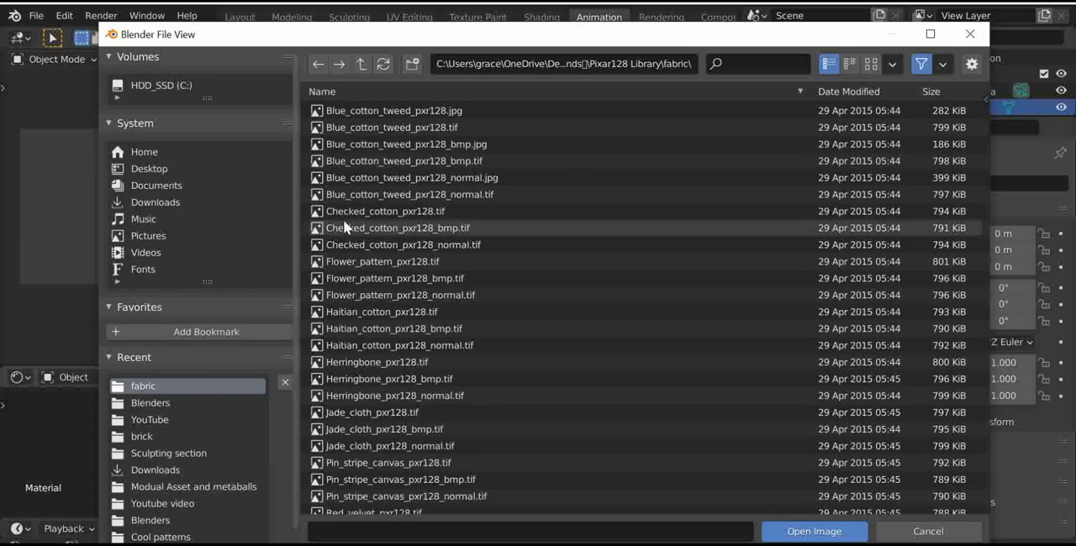
left_click(814, 531)
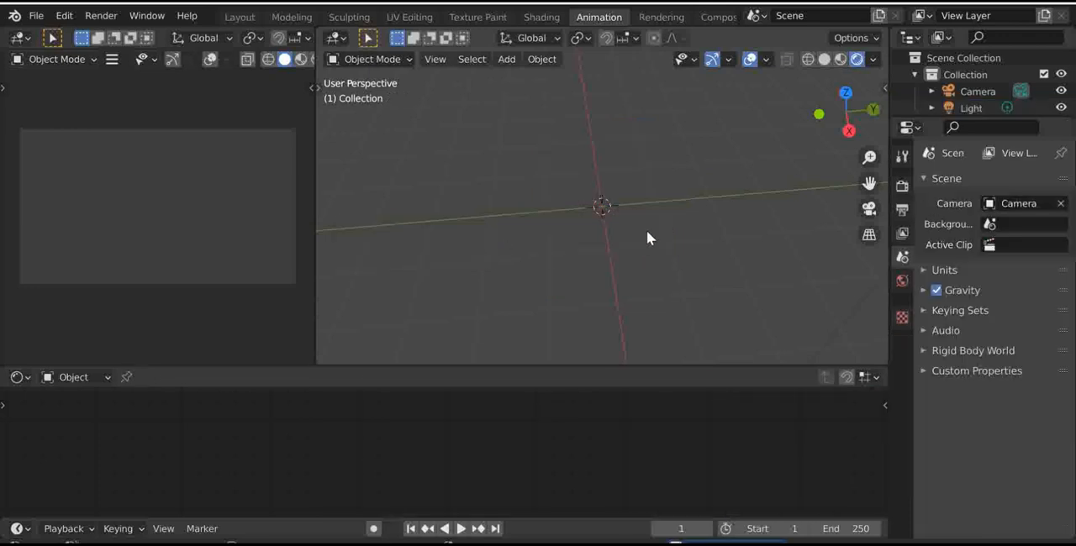
Add a cylinder mesh and assign it the existing Material.
left_click(506, 59)
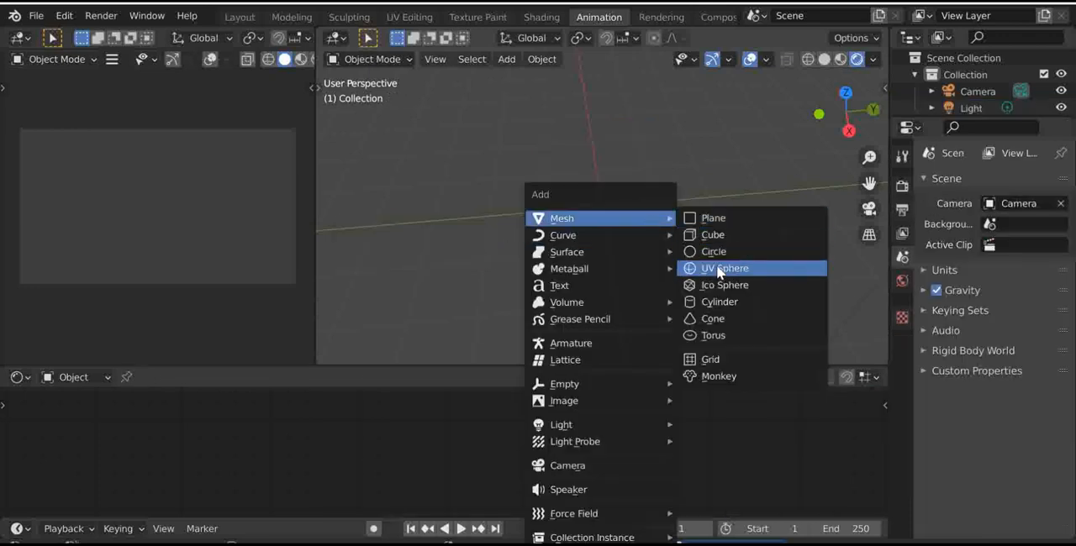
left_click(719, 301)
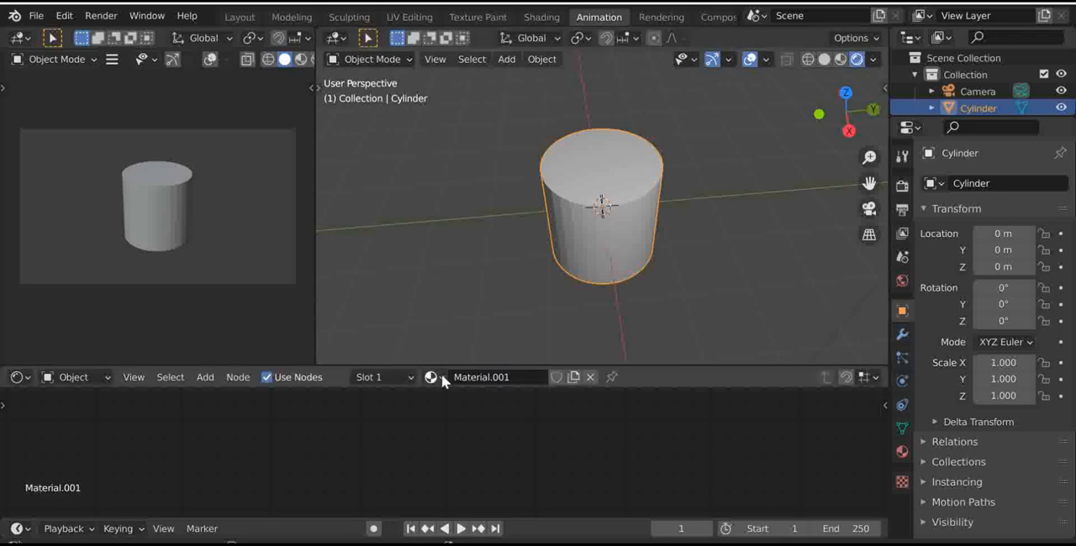
left_click(430, 376)
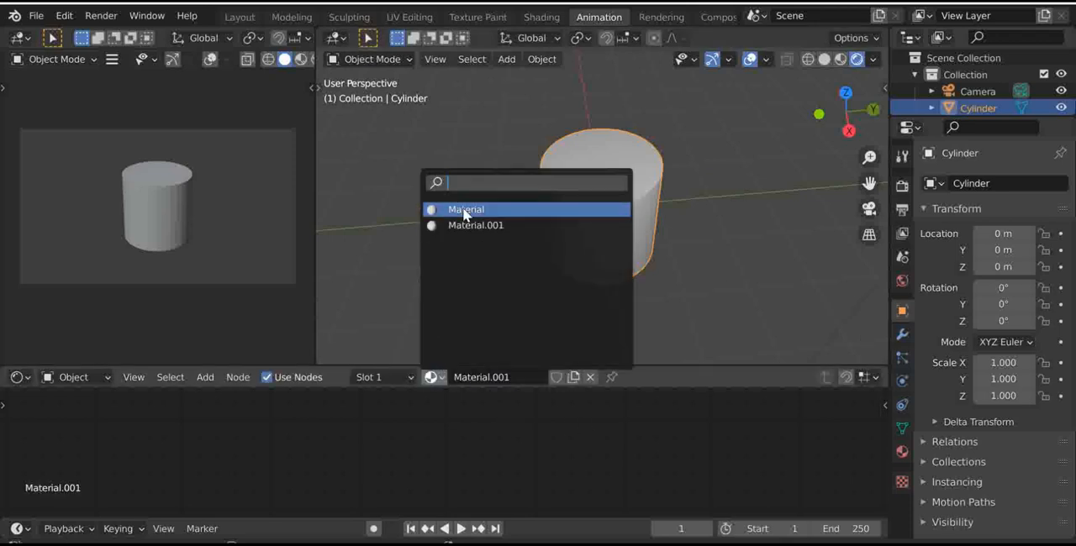
left_click(465, 208)
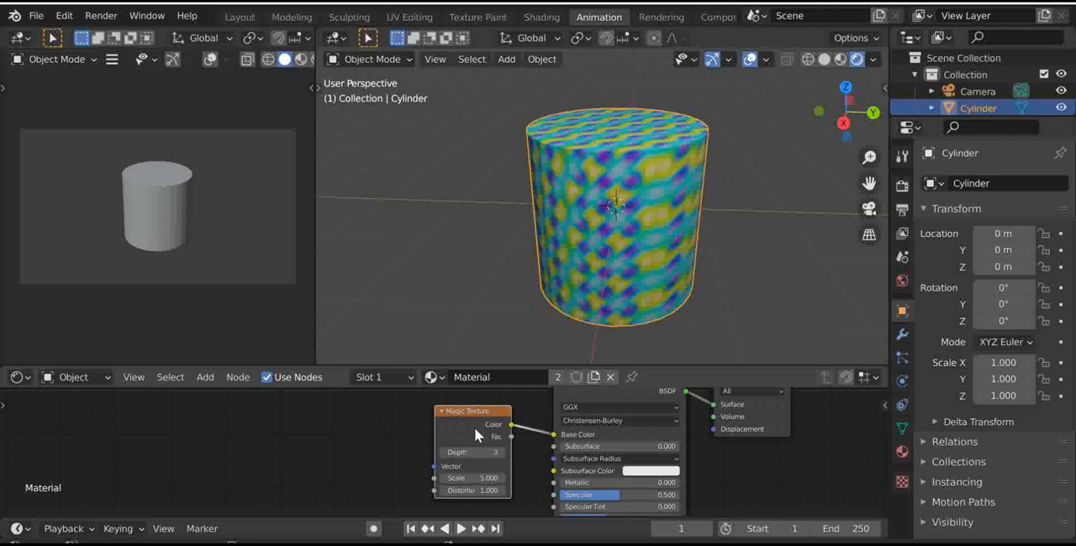
mouse_move(491, 430)
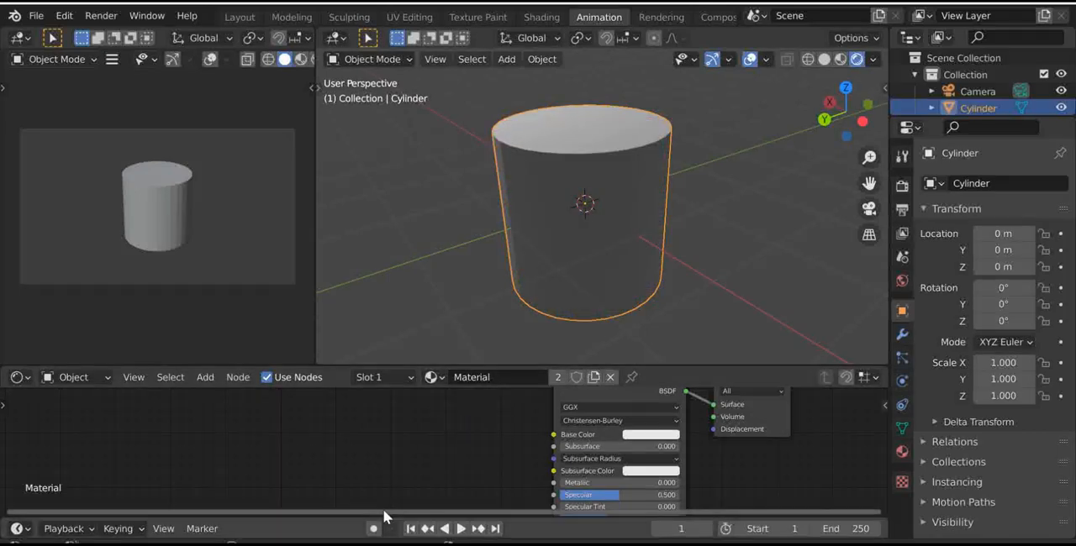
mouse_move(450, 444)
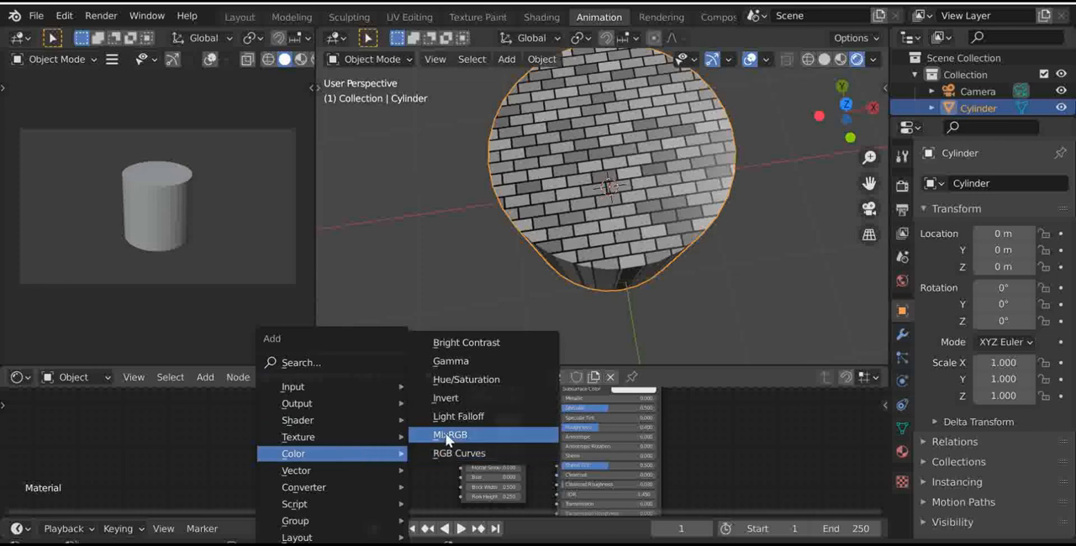
Add a Mix RGB node and turn the brick colour from red to blue.
left_click(450, 434)
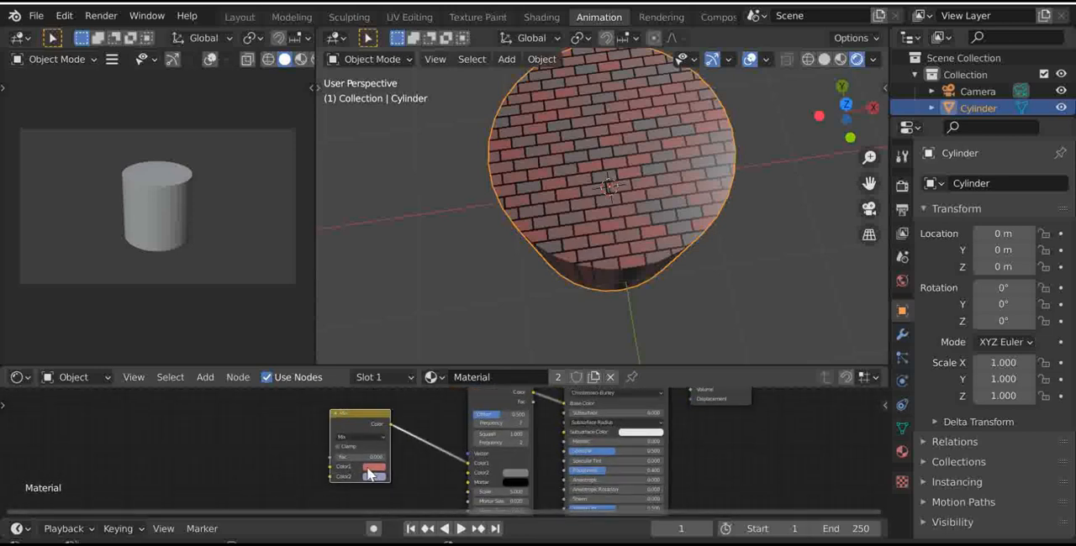
left_click(377, 467)
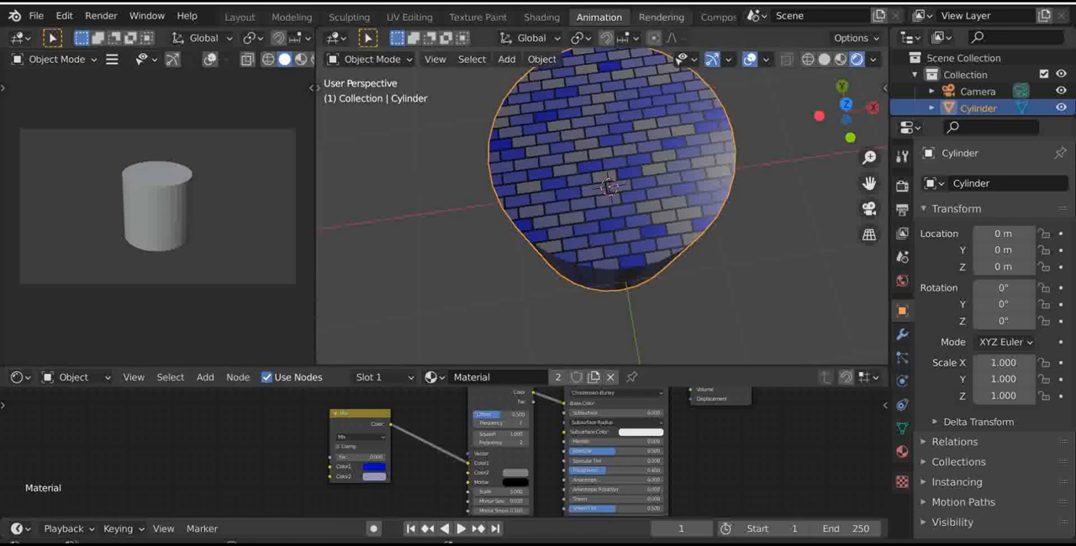
mouse_move(413, 447)
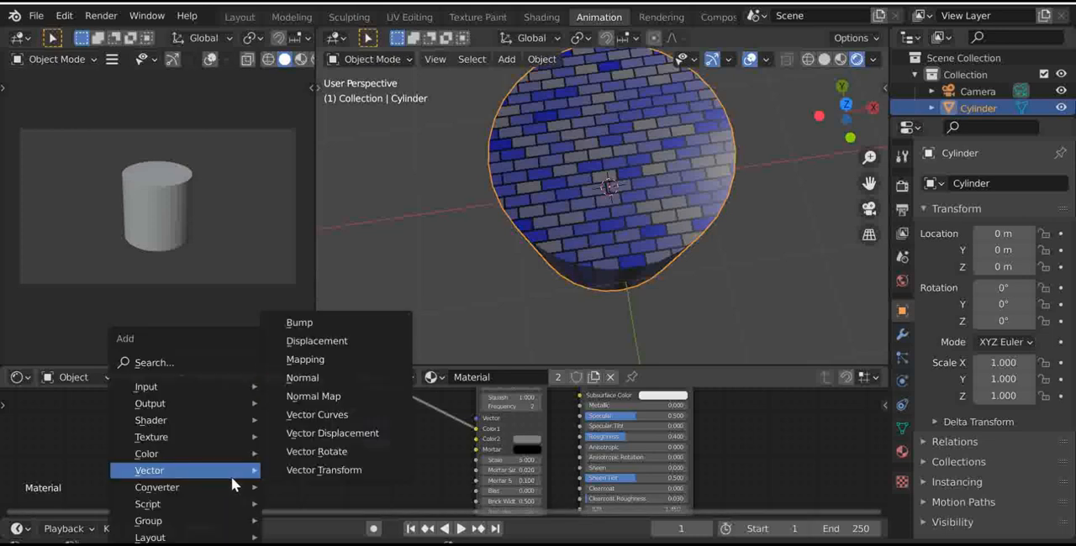
mouse_move(146, 454)
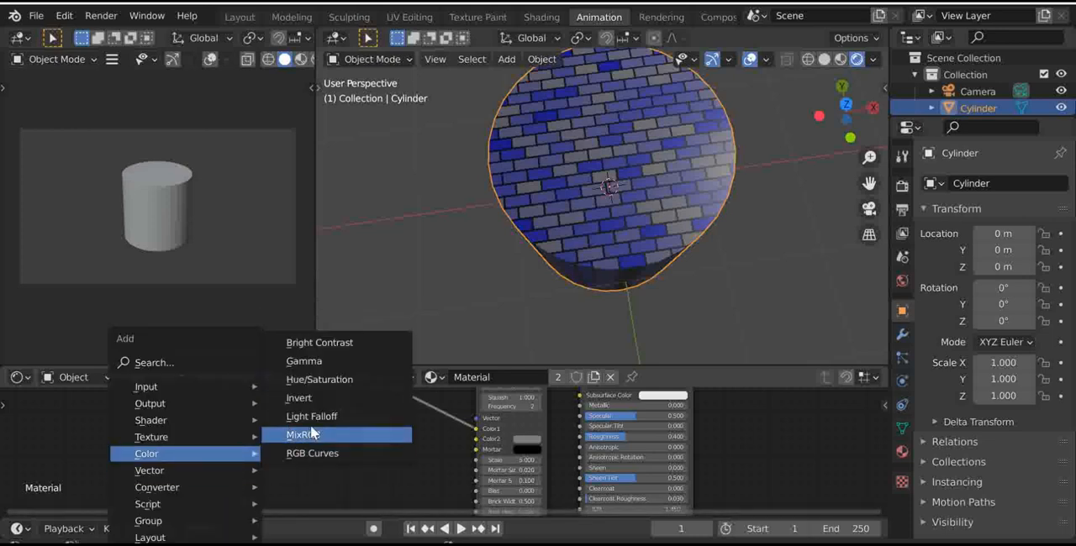
Add a second Mix RGB node and set its colour to green.
left_click(302, 434)
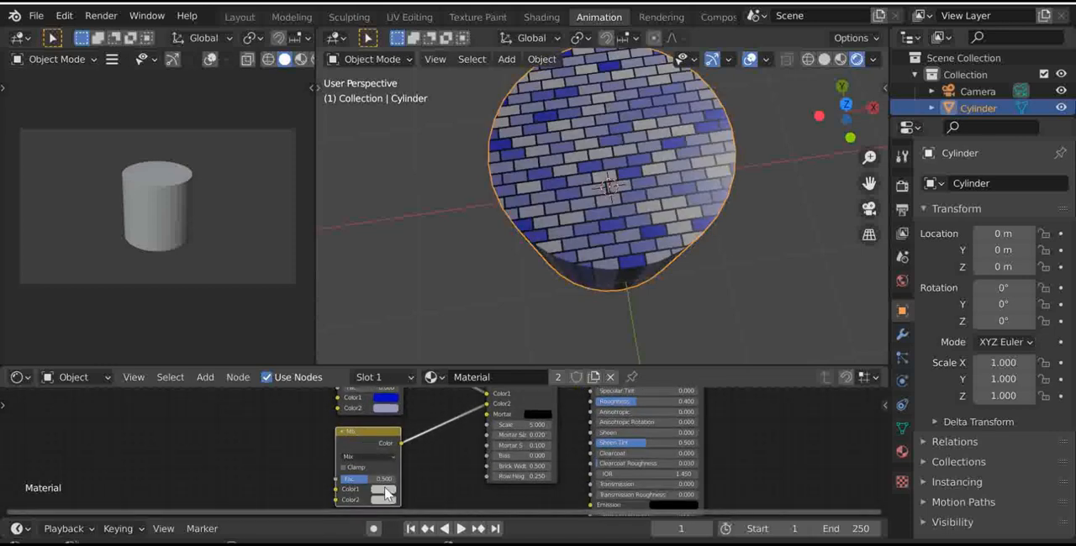
left_click(383, 499)
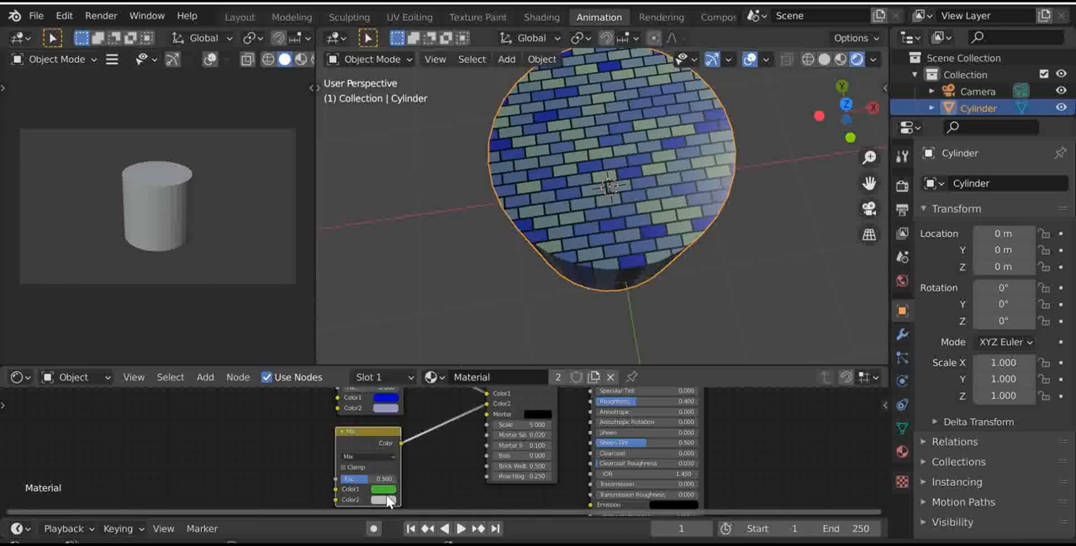
left_click(385, 499)
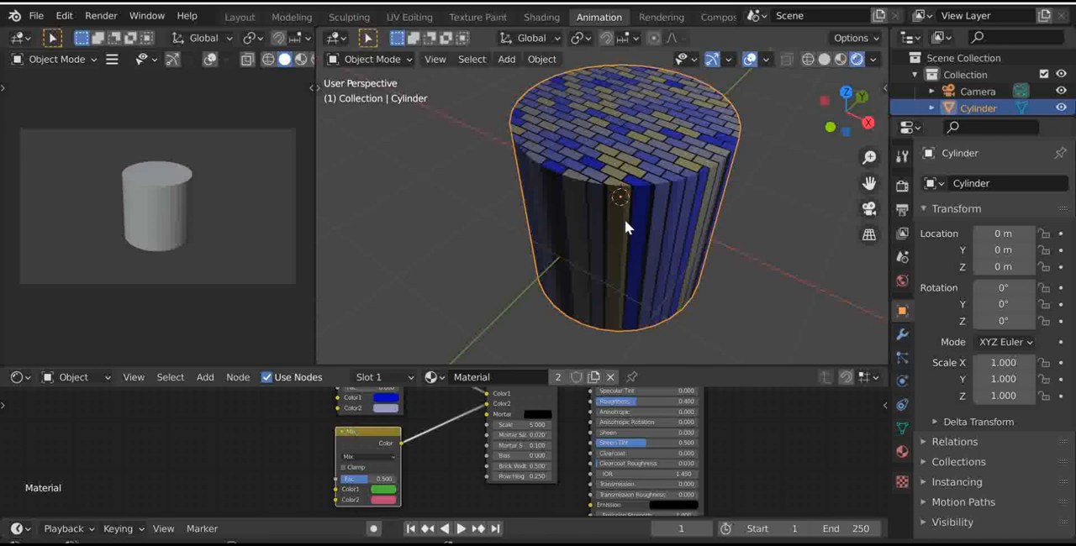
mouse_move(590, 228)
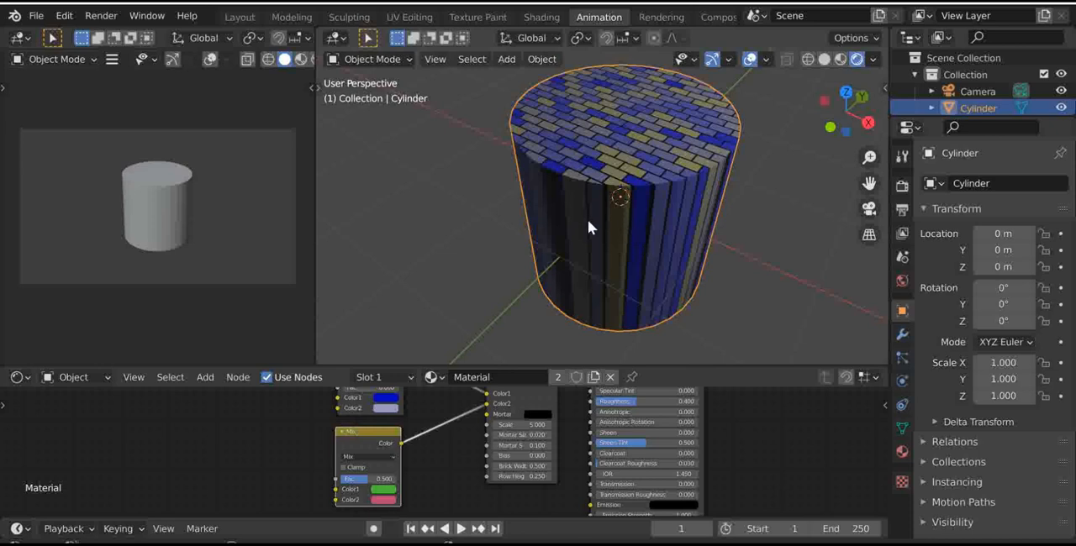
mouse_move(632, 296)
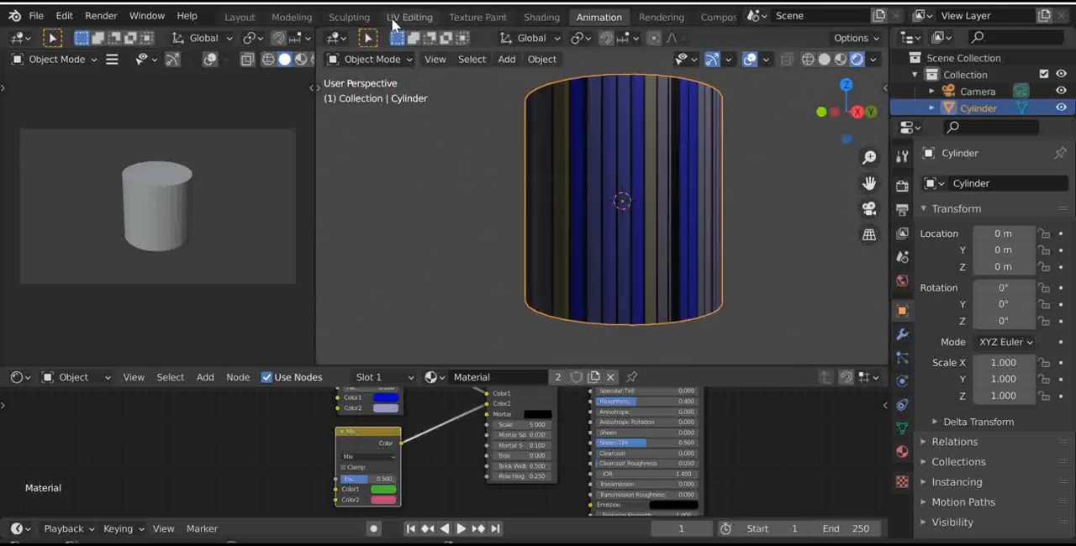
Visit the UV Editing and Rendering workspaces, ending in Shading.
left_click(411, 15)
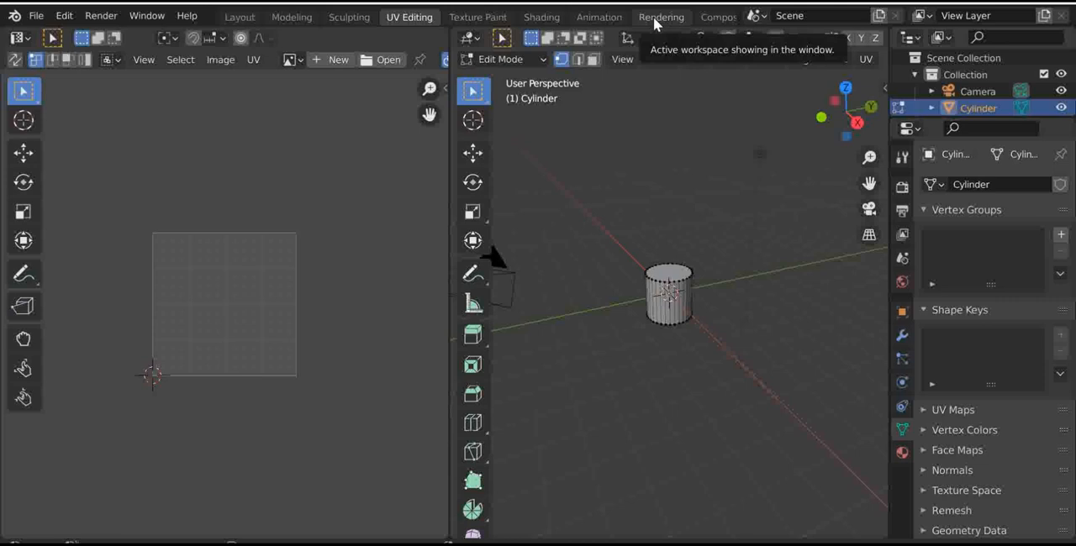
left_click(661, 17)
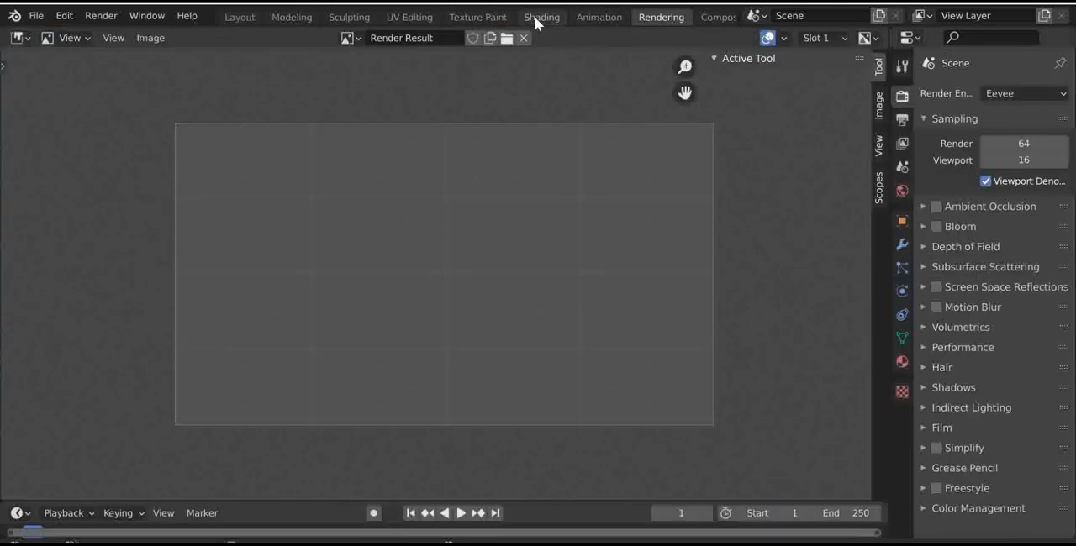
left_click(541, 15)
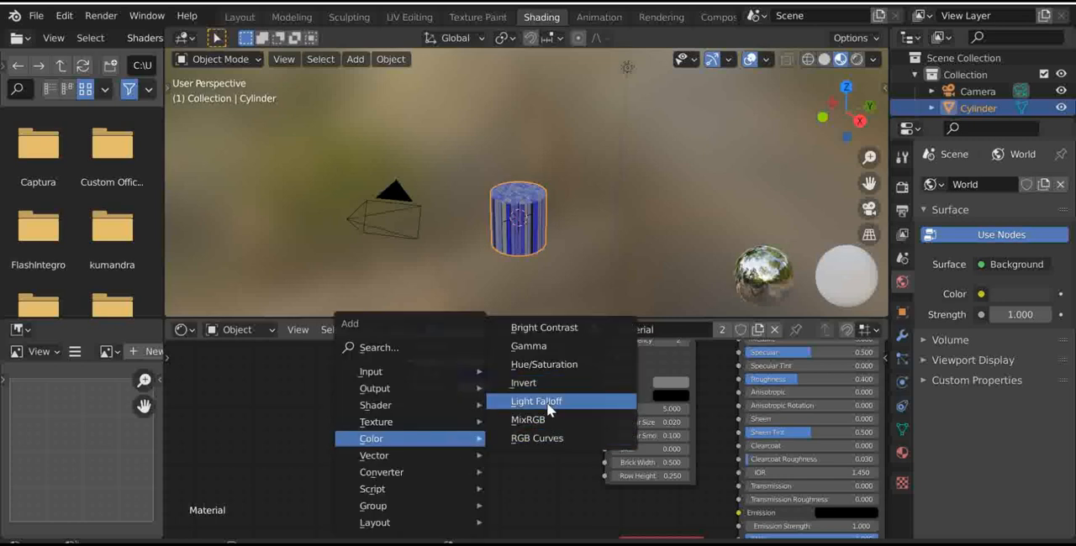
Add a Light Falloff node driving the mix and a colour-adjustment node.
left_click(537, 400)
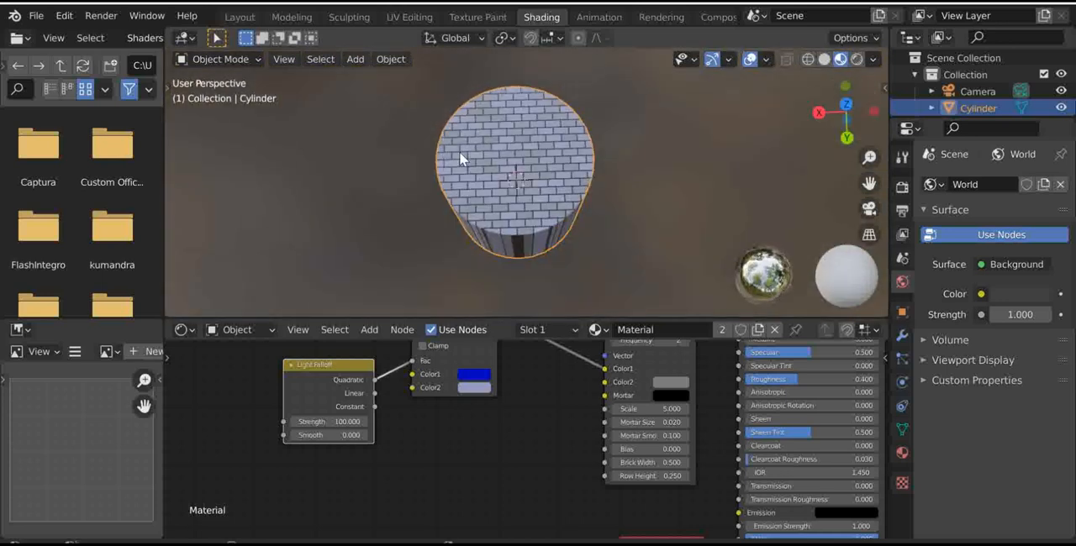
mouse_move(316, 392)
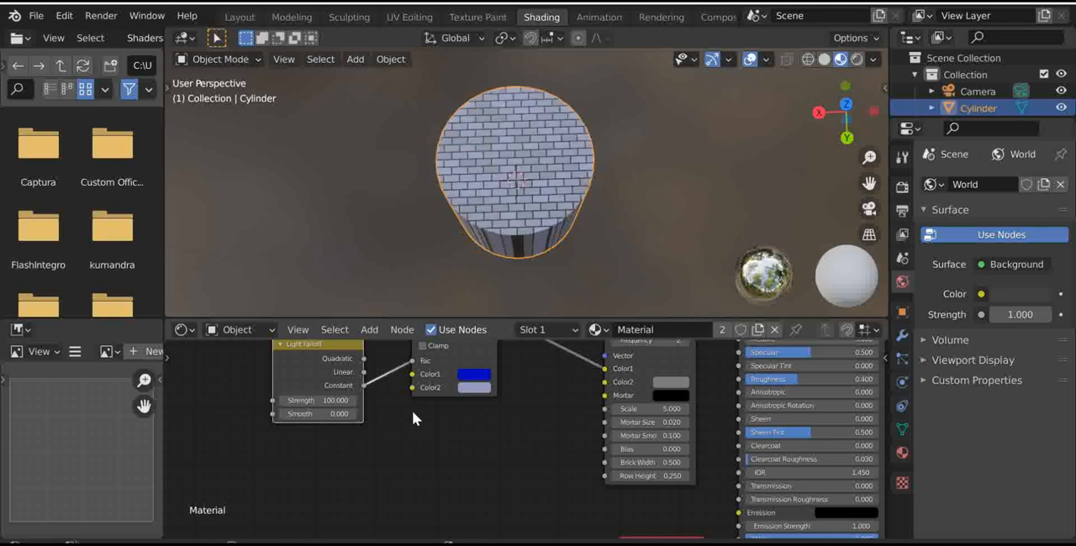
left_click(368, 330)
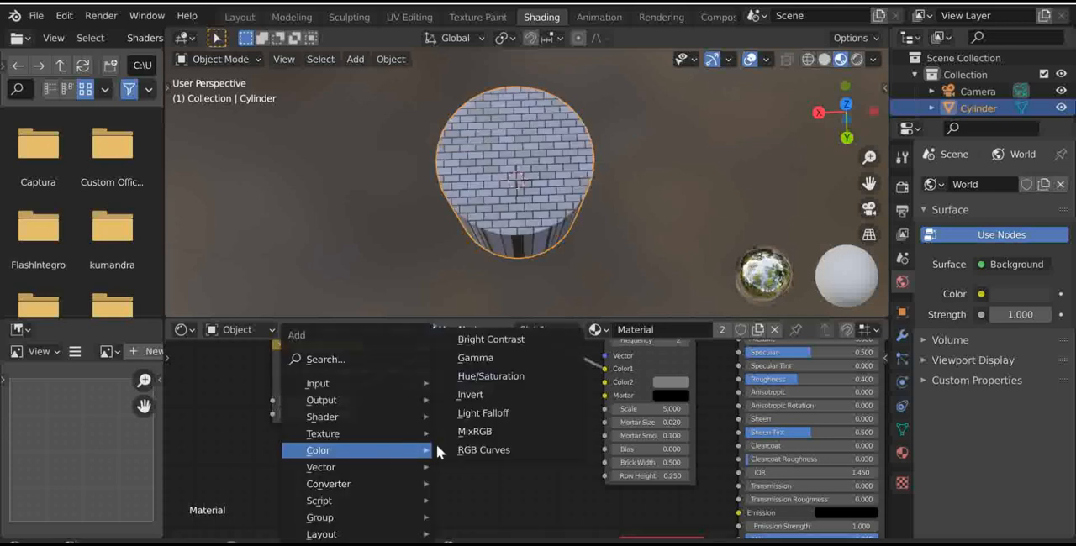
left_click(484, 450)
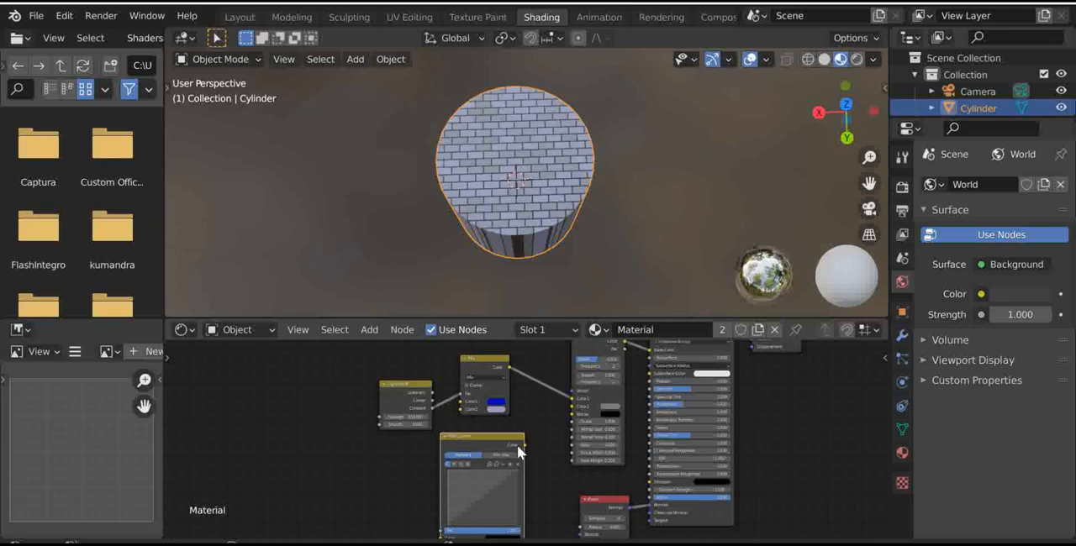
mouse_move(579, 412)
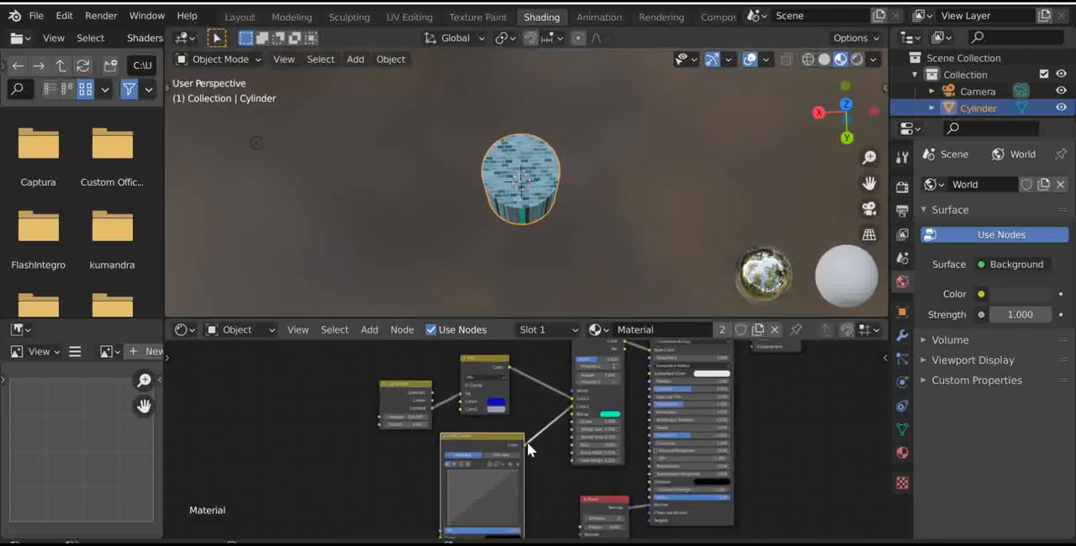
Add a Hue/Saturation/Value node to the brick material.
left_click(368, 329)
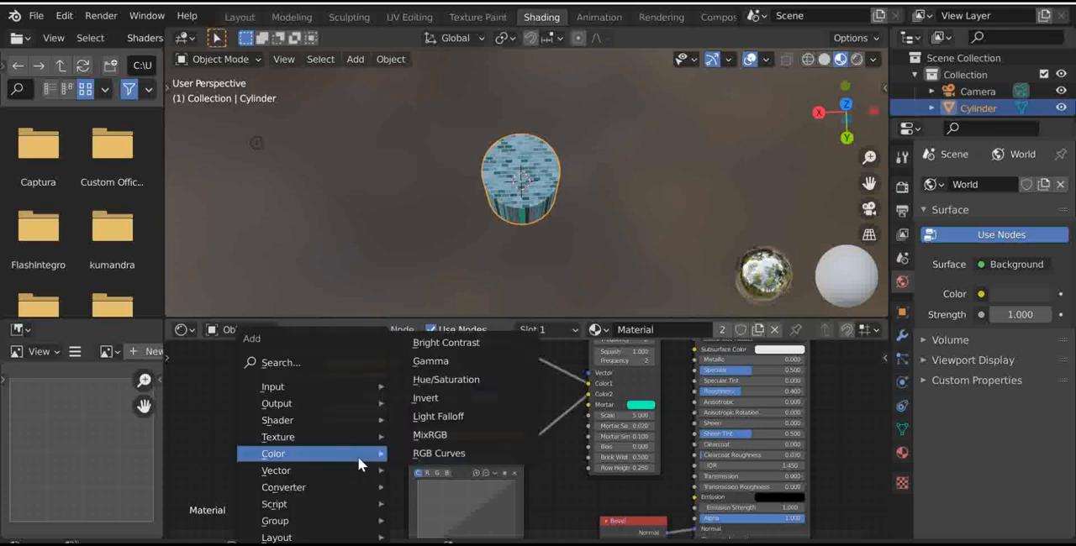
mouse_move(445, 380)
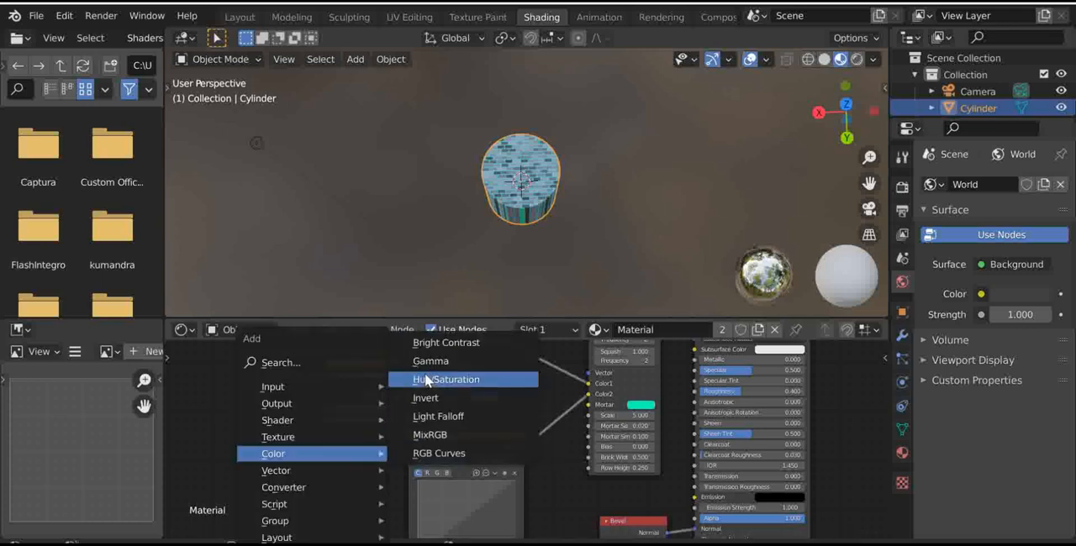
left_click(447, 380)
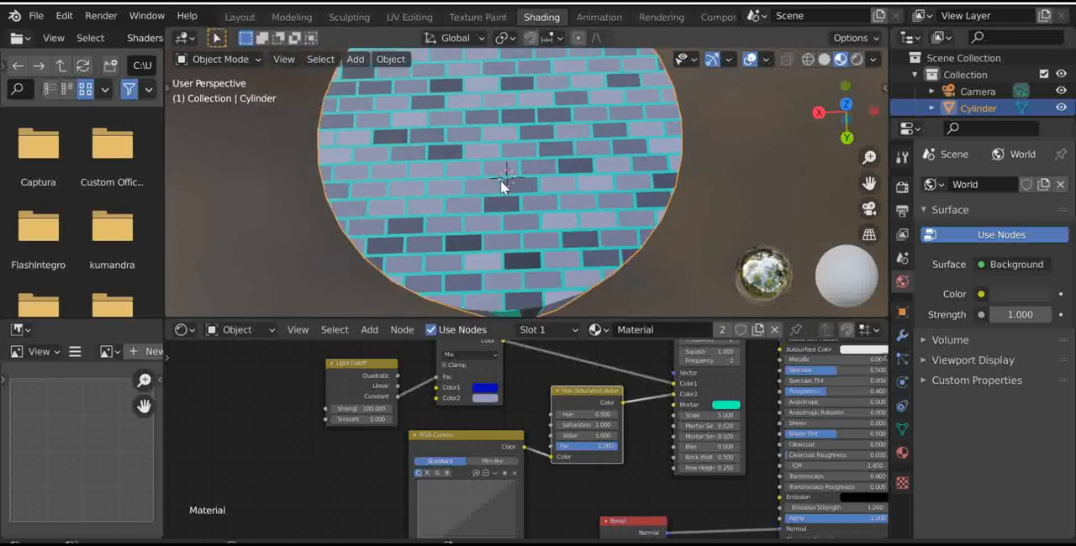
mouse_move(535, 419)
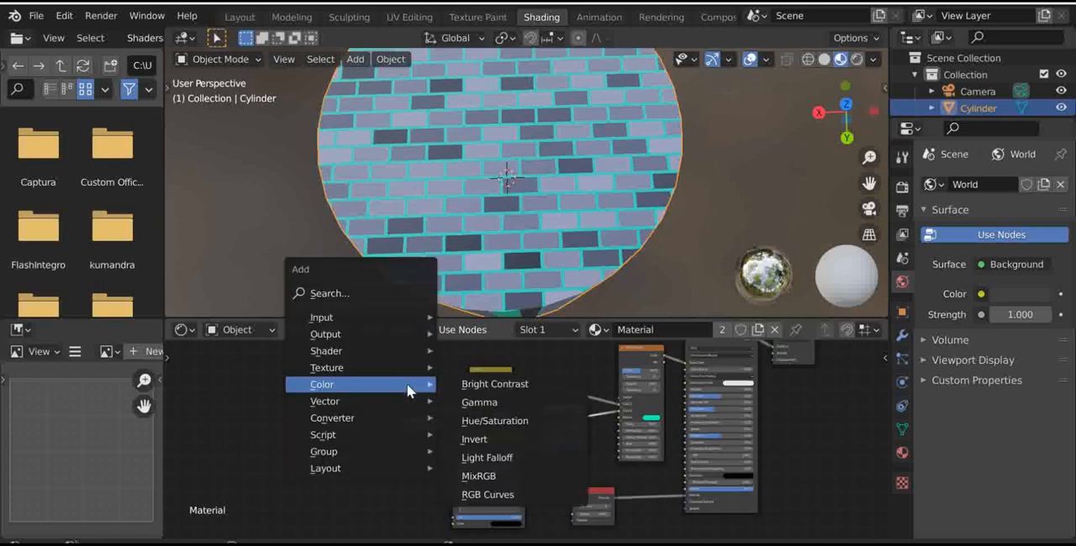
mouse_move(495, 383)
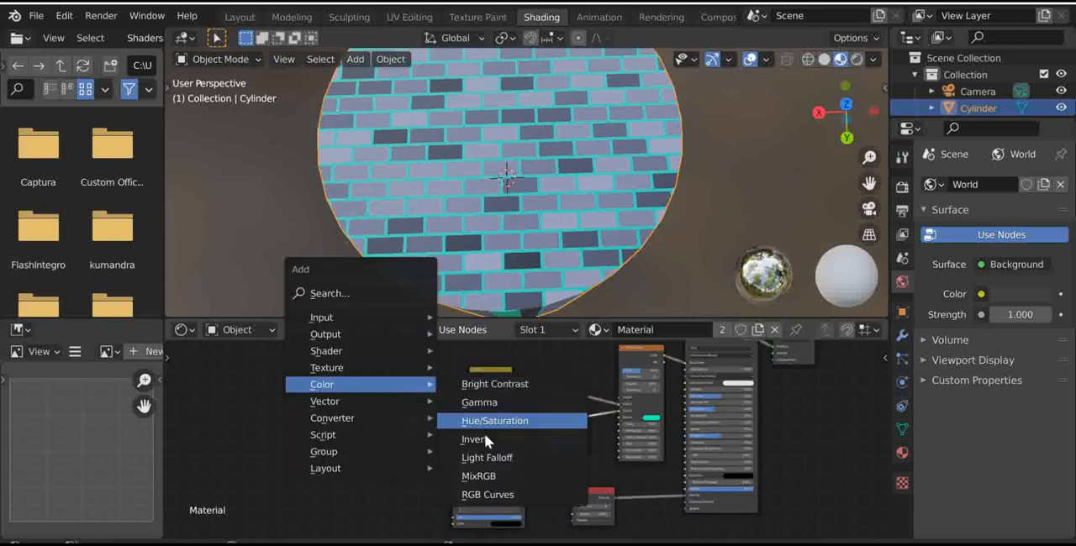
mouse_move(478, 476)
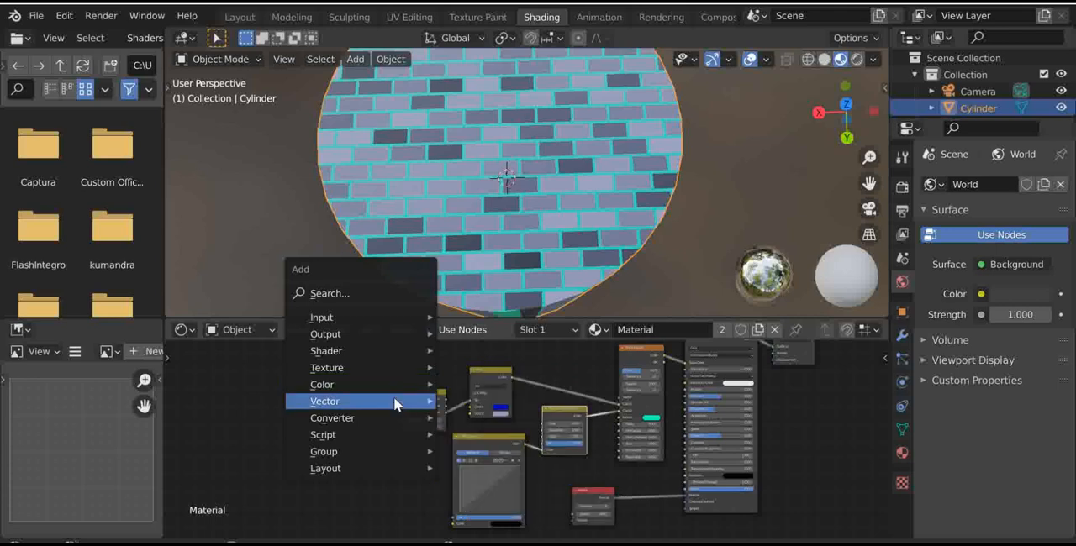
mouse_move(326, 366)
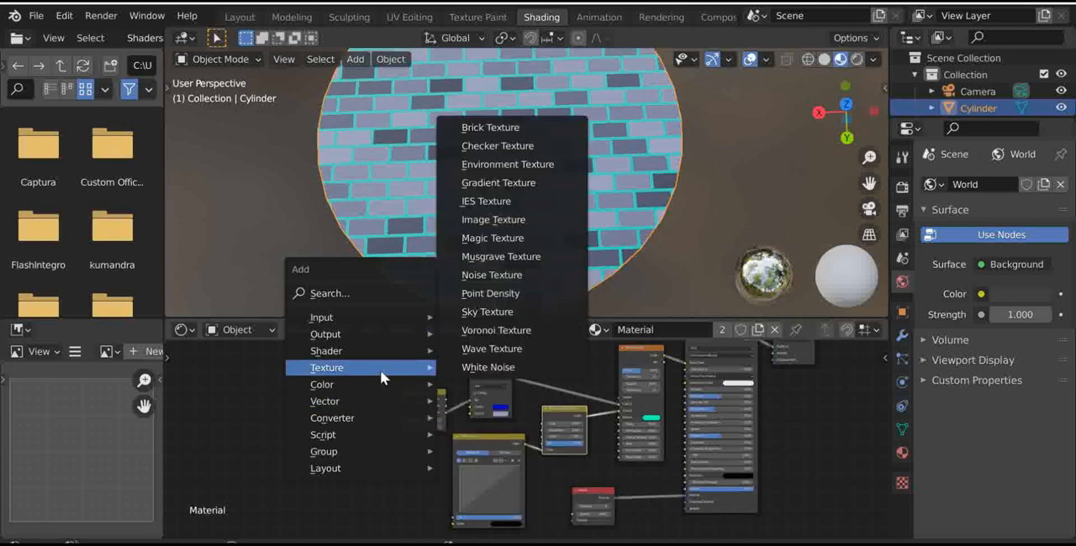
mouse_move(325, 400)
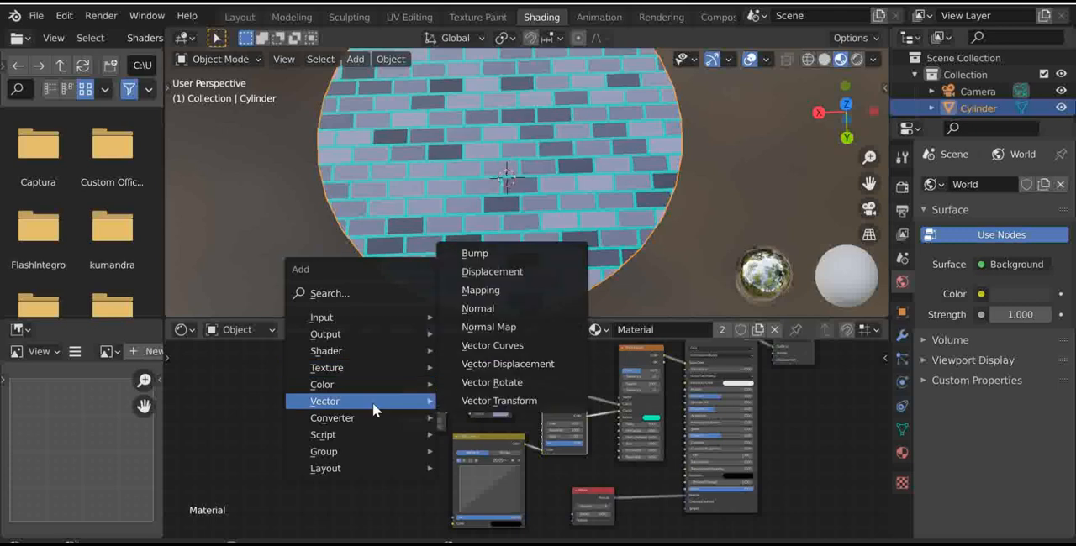
mouse_move(474, 253)
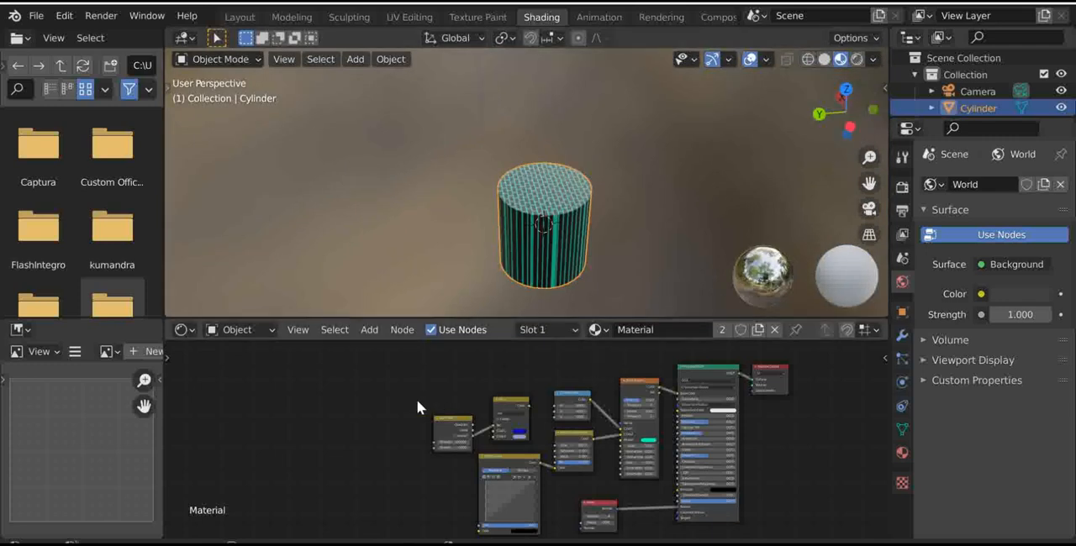
Add a Script node and place it in the node layout.
left_click(370, 329)
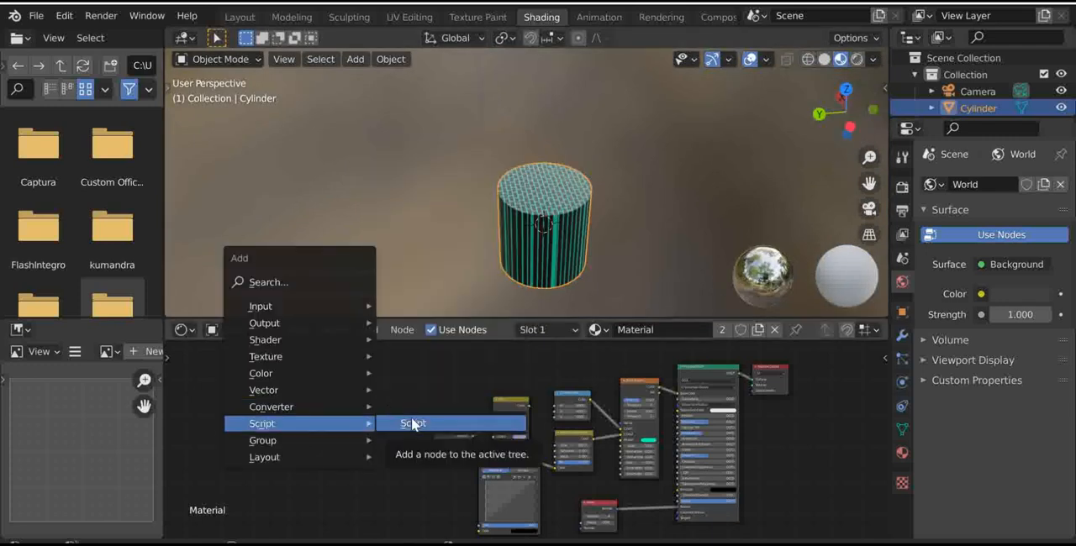
left_click(414, 424)
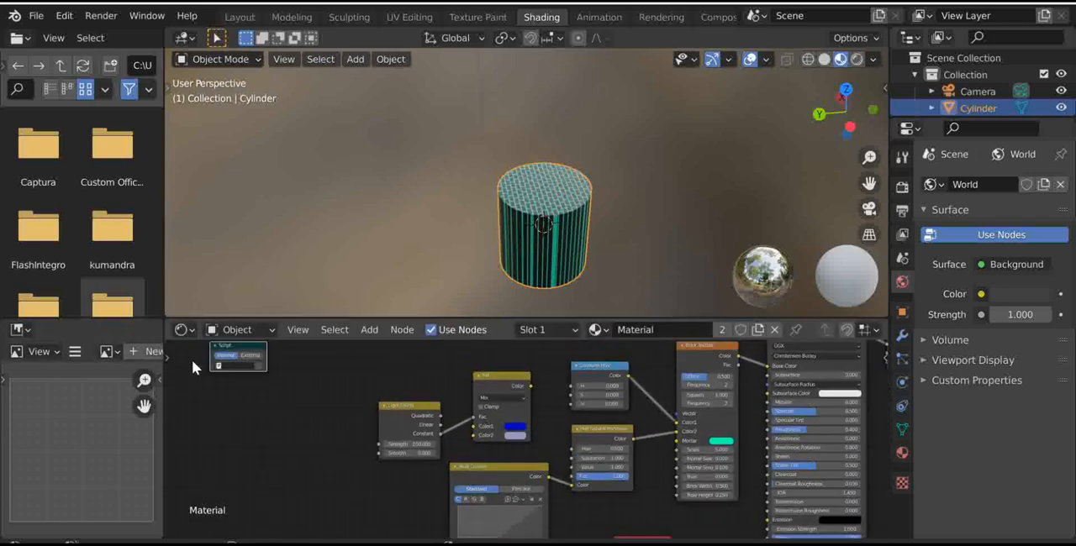
left_click_drag(238, 356, 383, 380)
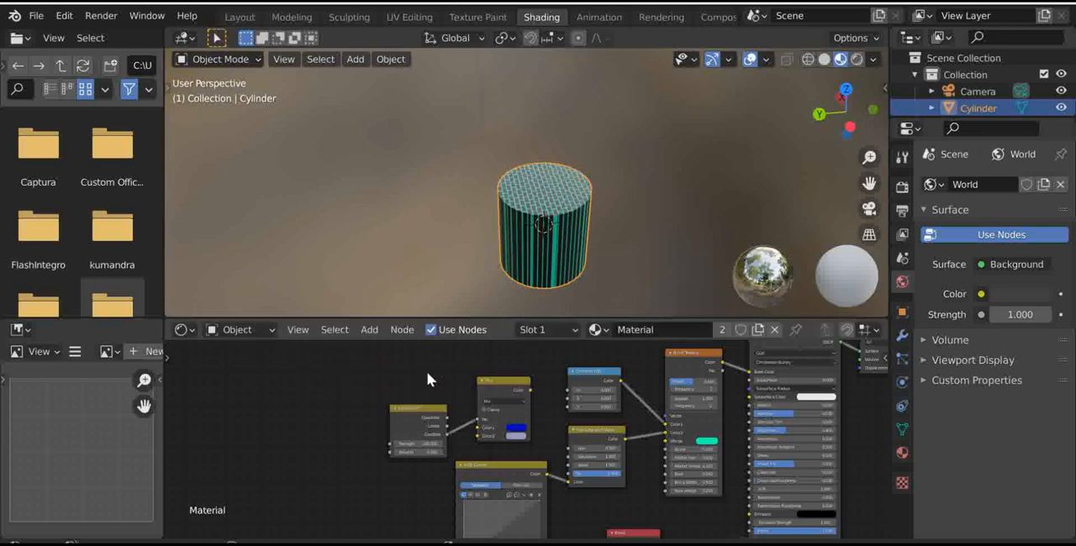
Move the Light Falloff node up-left and restore its link to the chain.
left_click(370, 329)
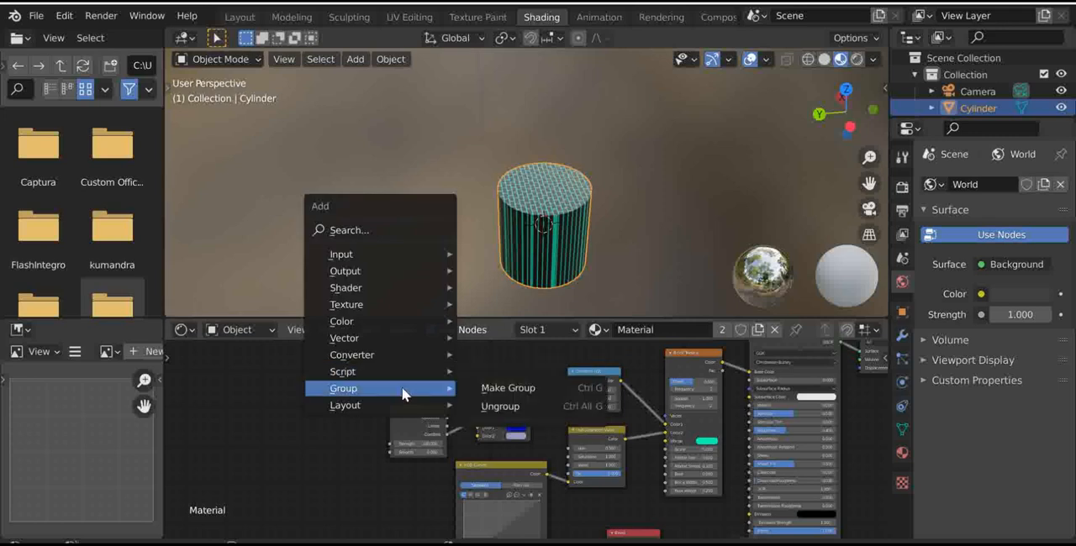
mouse_move(345, 405)
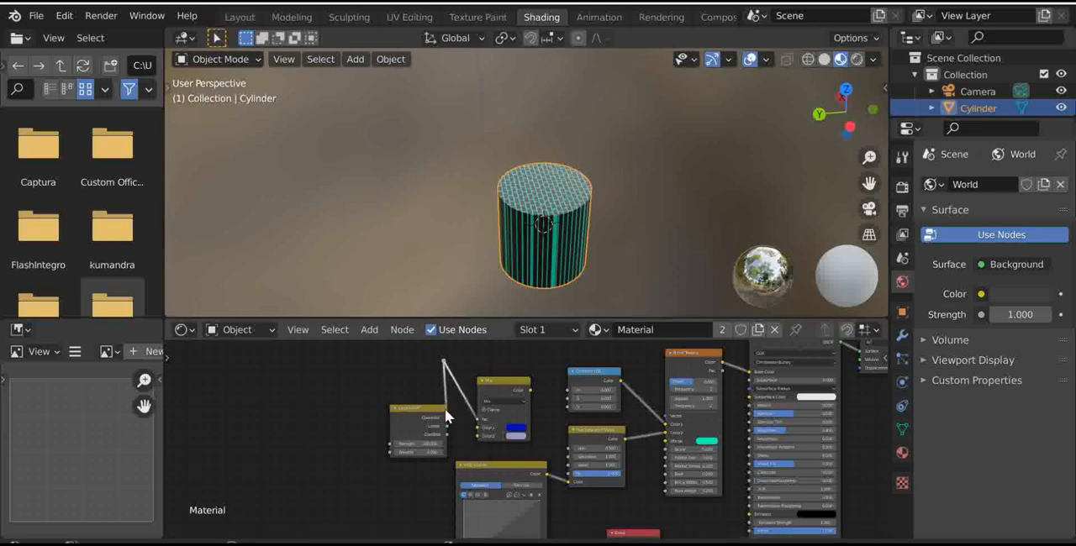
left_click_drag(417, 420, 328, 373)
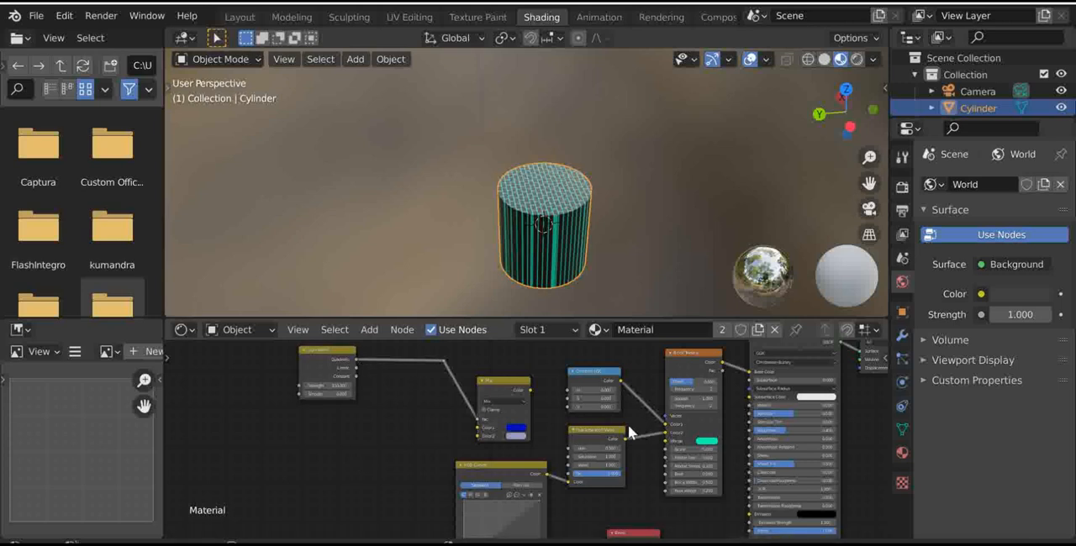
mouse_move(360, 437)
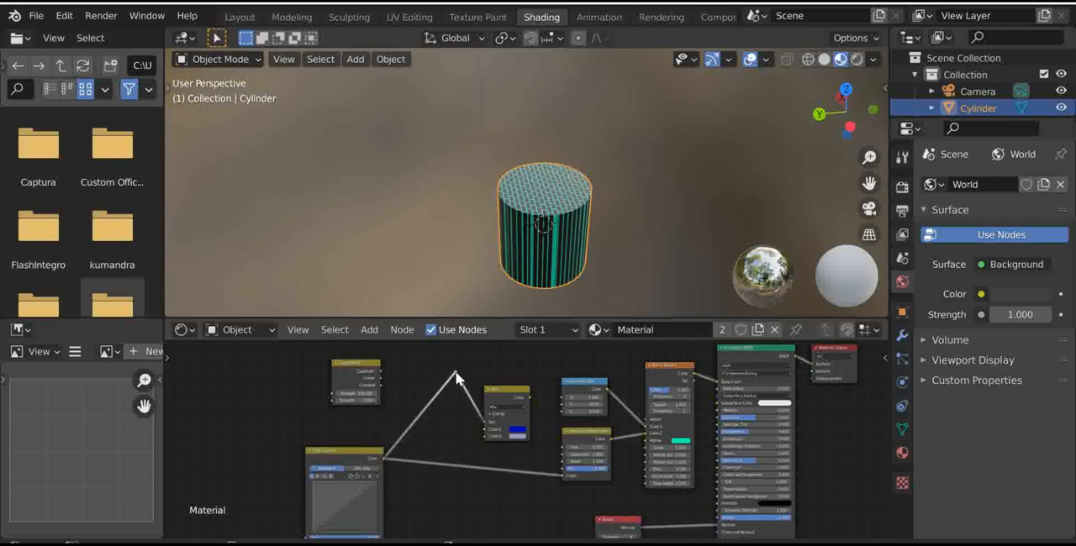
mouse_move(563, 480)
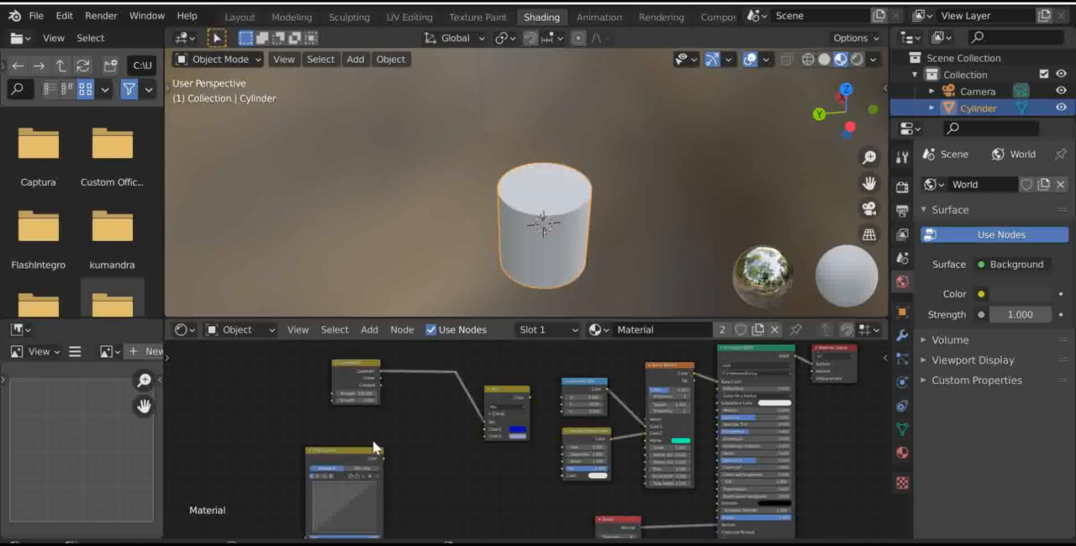
left_click_drag(373, 445, 558, 481)
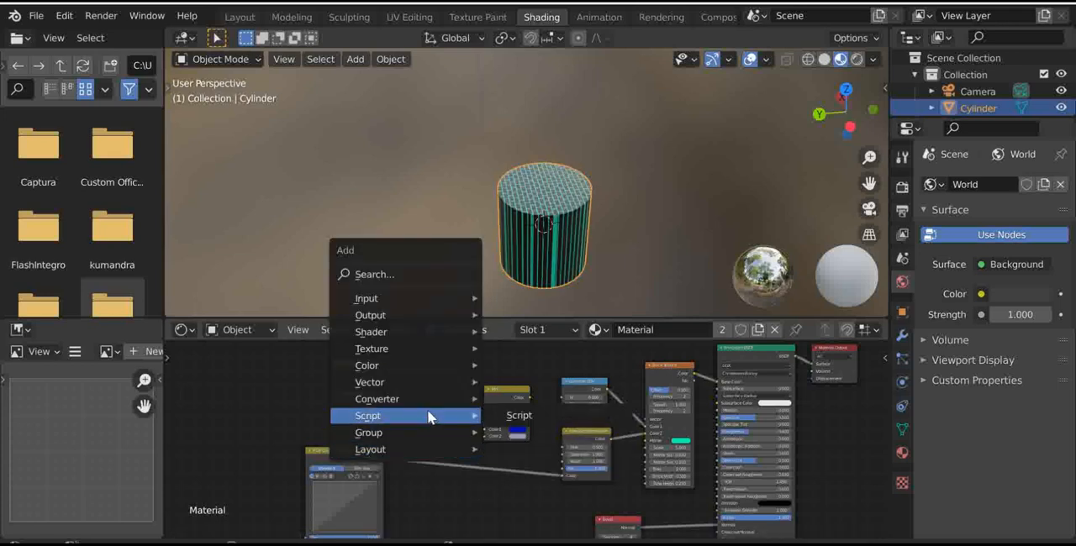
mouse_move(370, 448)
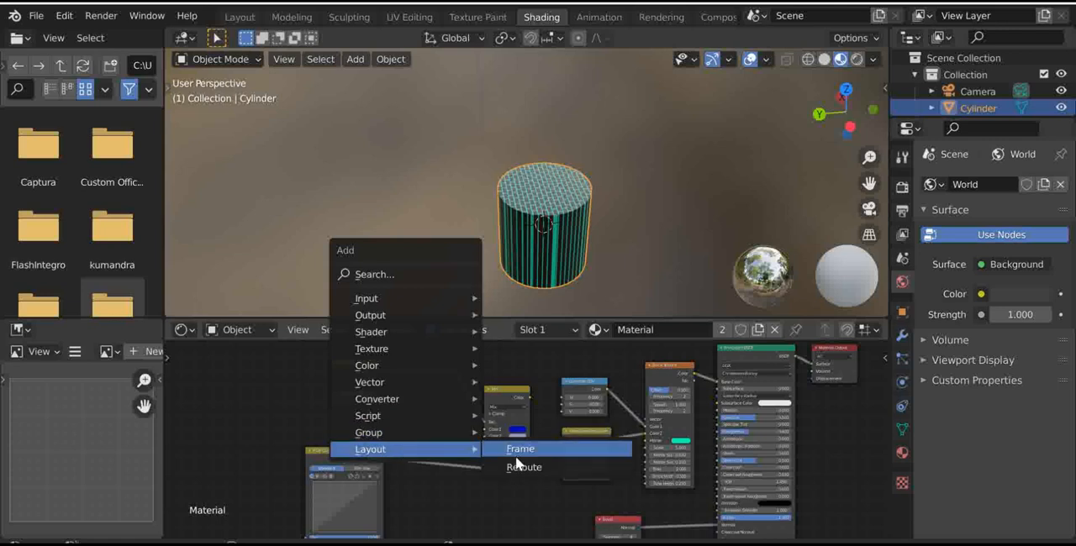
Add a Layout Frame node and position it beside the Light Falloff link in the node tree.
left_click(520, 447)
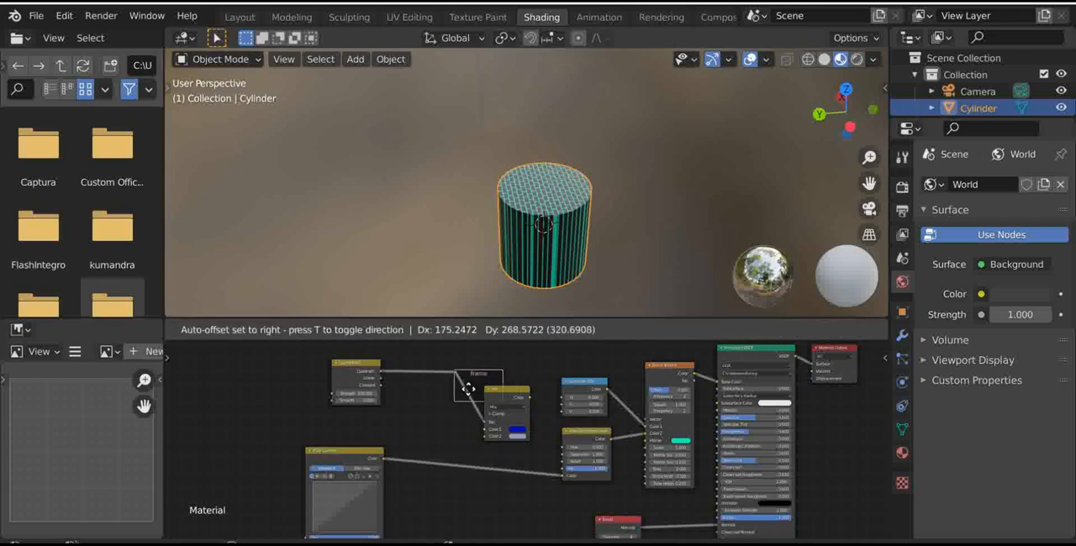
left_click_drag(477, 385, 424, 432)
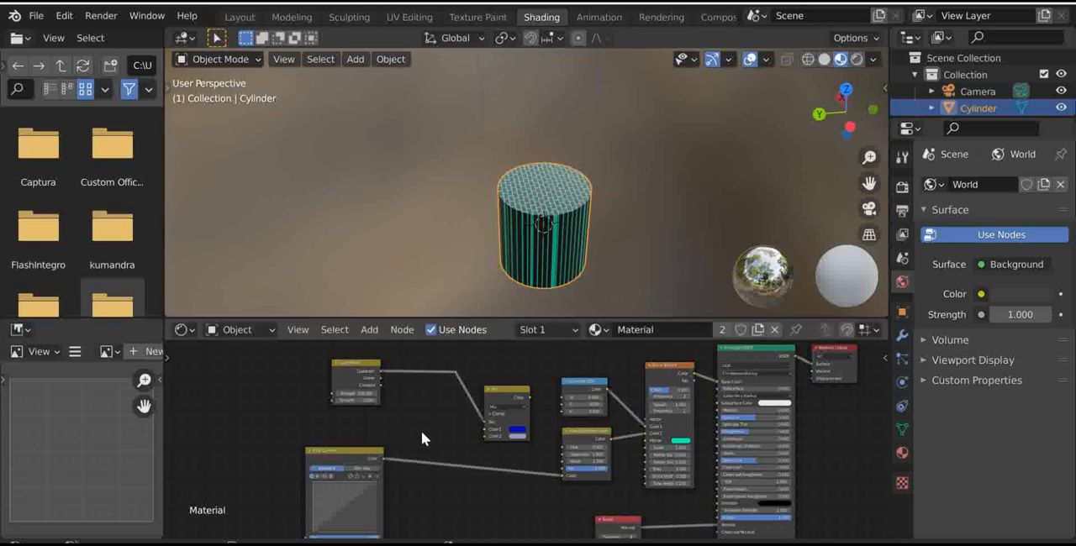
mouse_move(400, 497)
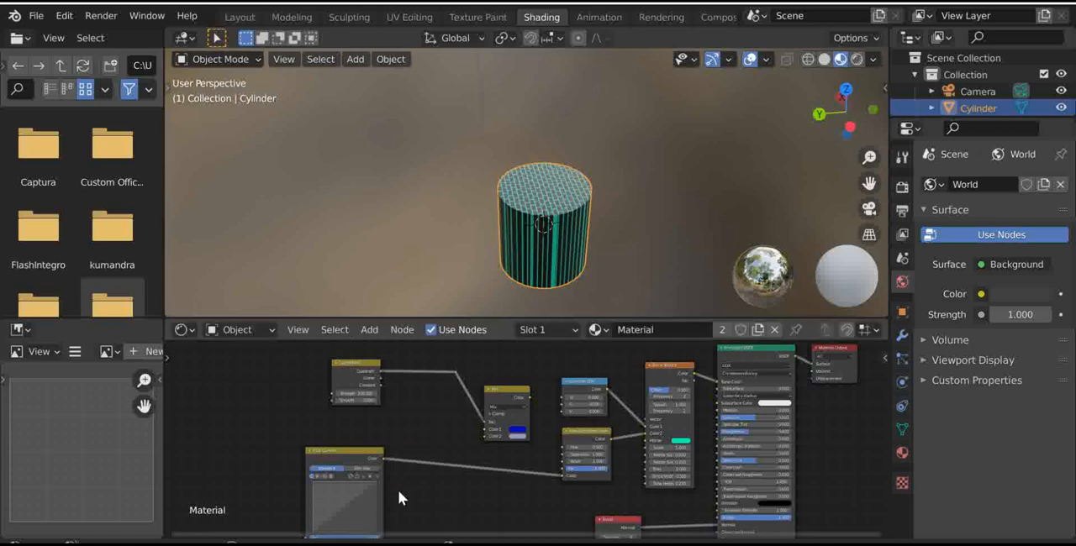